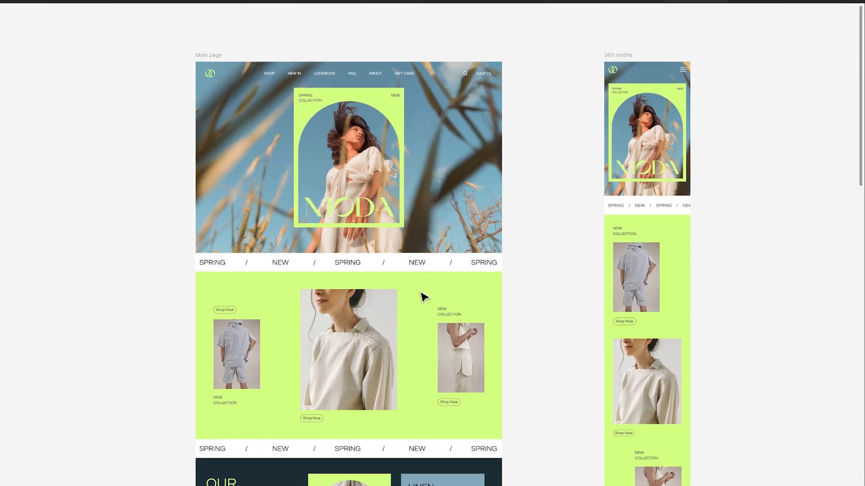
# Narrow the Moda homepage canvas to 1090px, then scroll through the hero and collection sections.
pyautogui.scroll(-3)
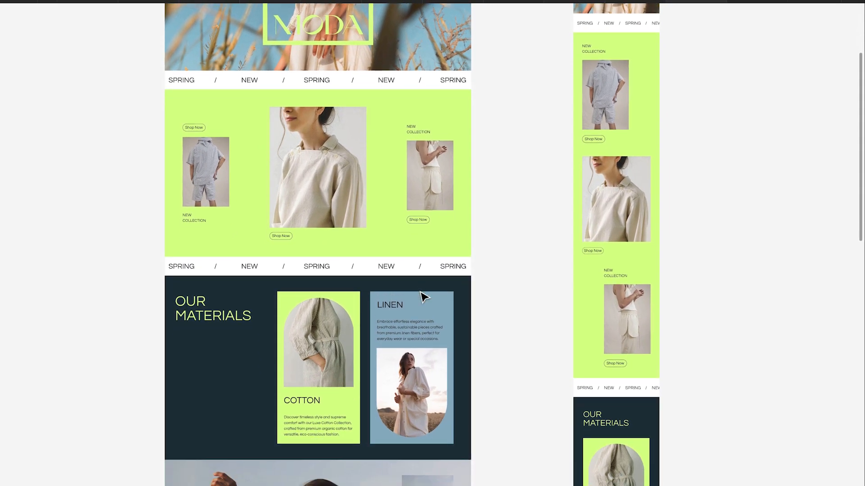
pyautogui.scroll(-3)
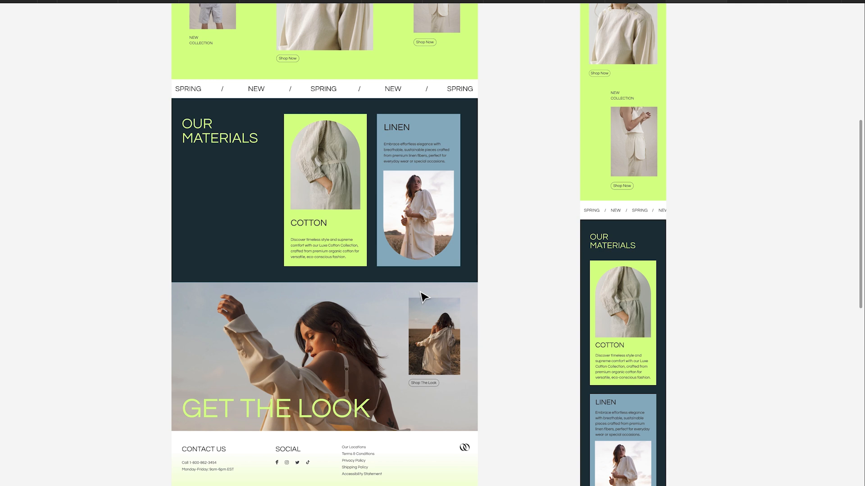
pyautogui.scroll(-3)
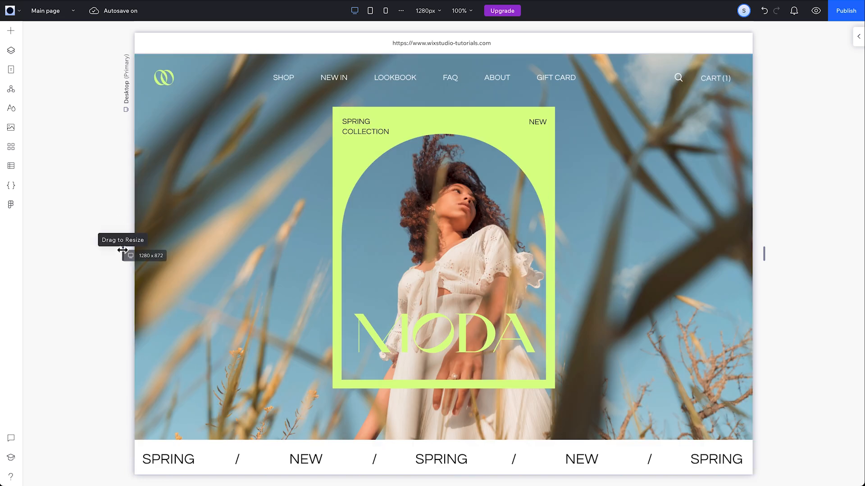
pyautogui.moveTo(763, 254); pyautogui.dragTo(719, 254)
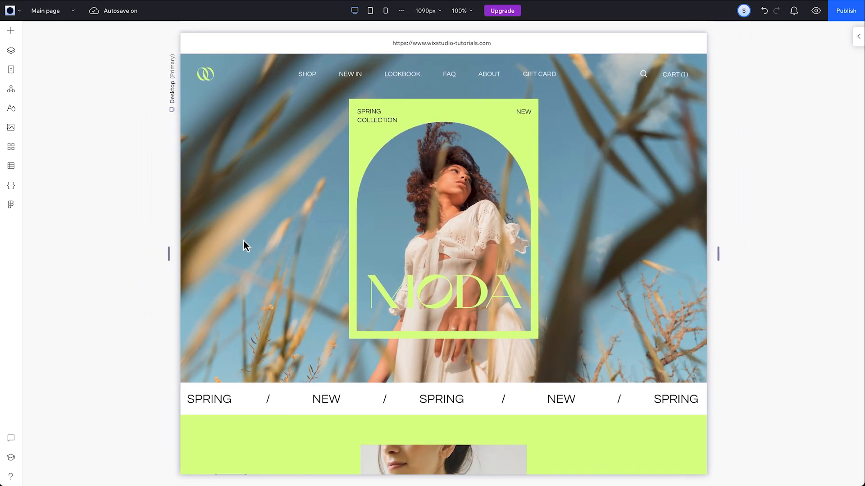
pyautogui.click(815, 10)
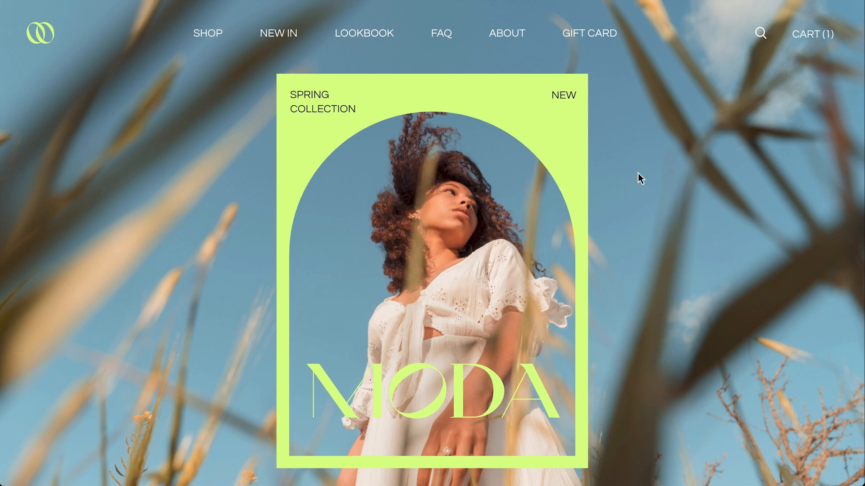
pyautogui.scroll(-3)
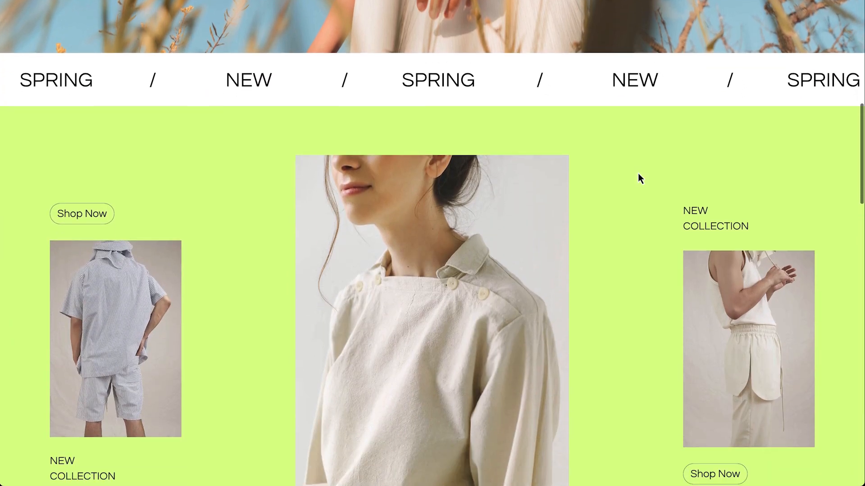
pyautogui.scroll(-3)
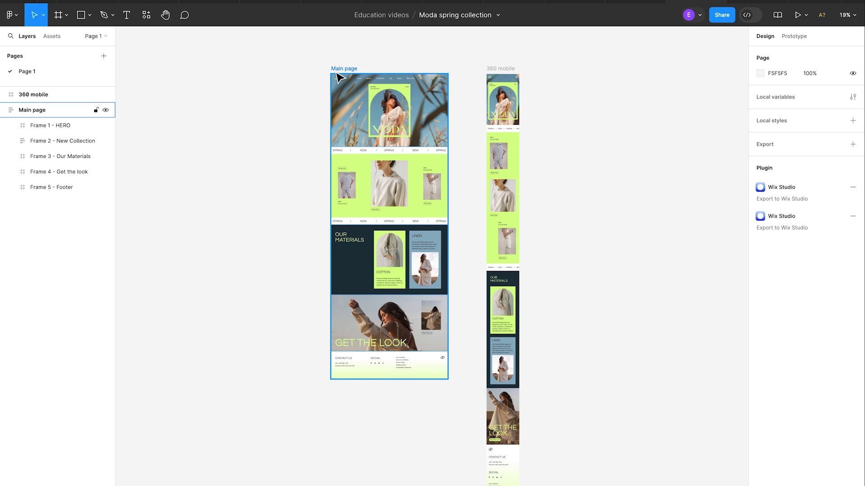
# Select the 'Frame 4 - Get the look' frame on the Figma main page.
pyautogui.click(389, 111)
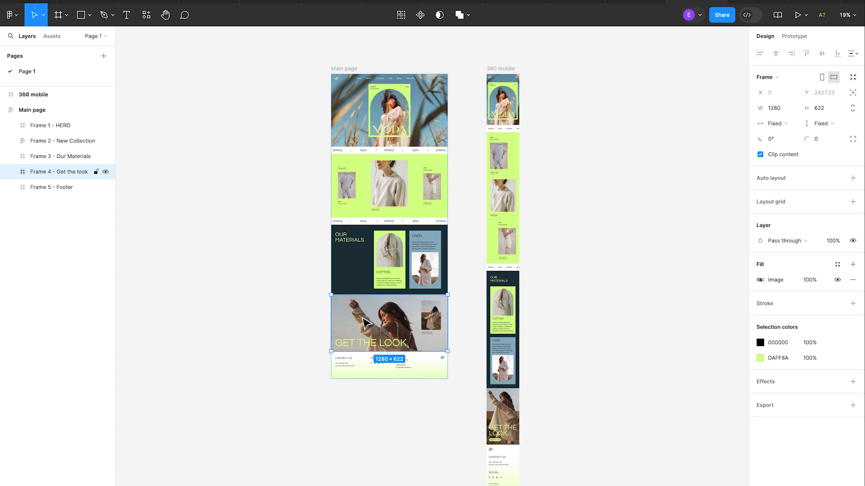
pyautogui.moveTo(147, 14)
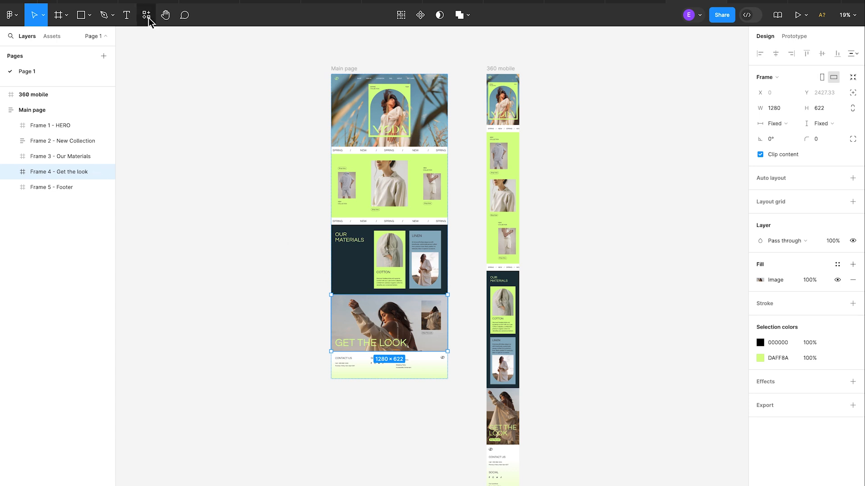
# Launch the Figma to Wix Studio plugin's export setup and copy the Moda file's share link.
pyautogui.click(146, 14)
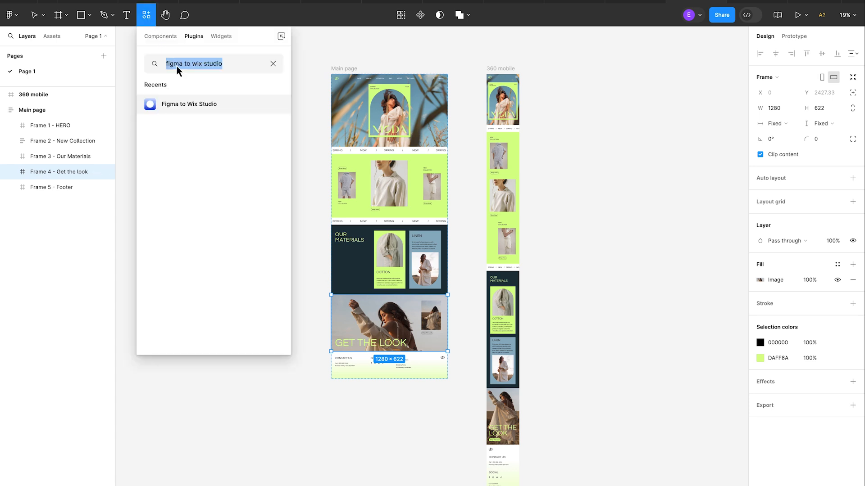
pyautogui.click(189, 104)
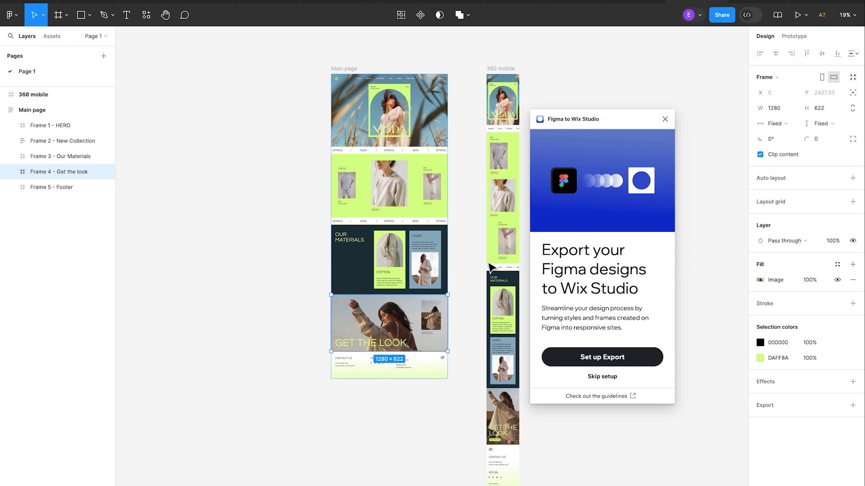
pyautogui.click(602, 357)
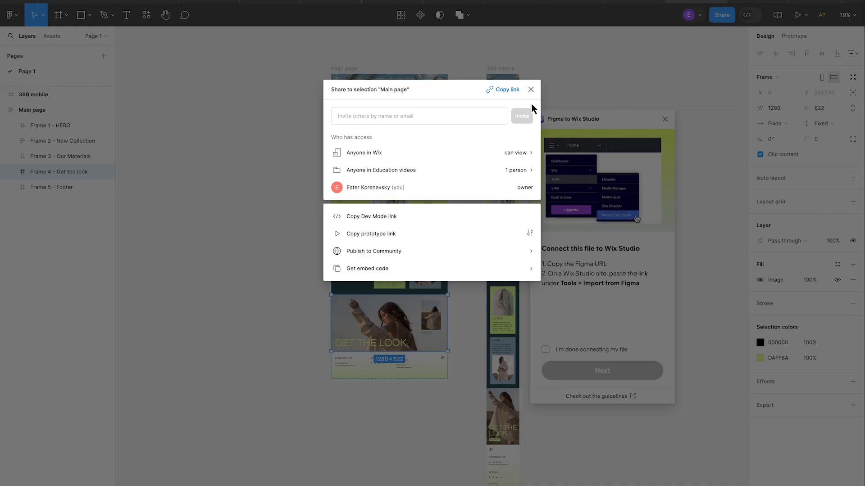
pyautogui.click(501, 89)
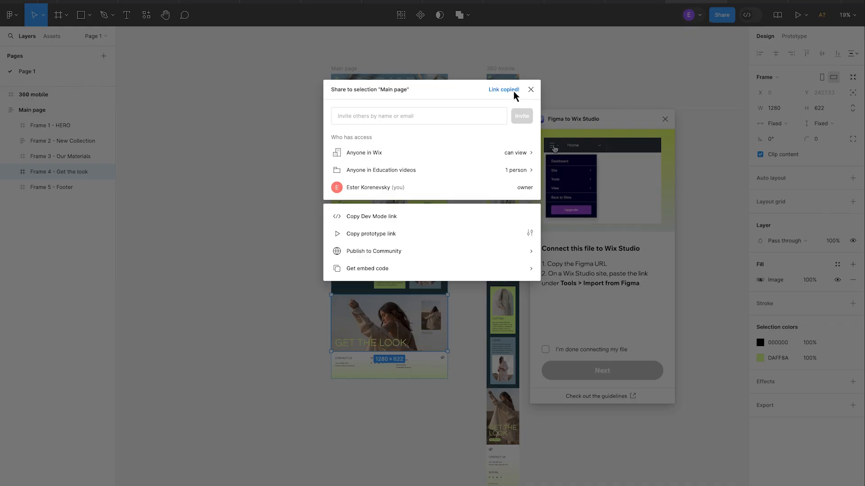
pyautogui.click(531, 89)
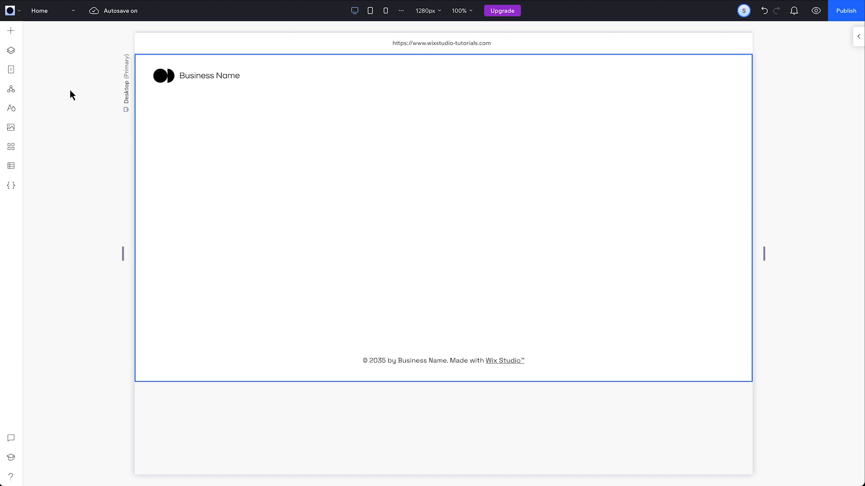
# Connect the copied Figma link in Wix Studio's Import from Figma panel.
pyautogui.click(10, 10)
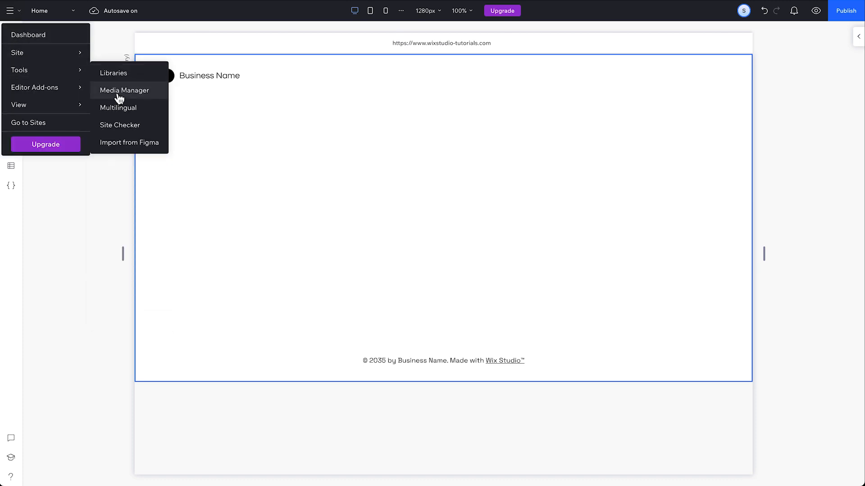
pyautogui.click(129, 142)
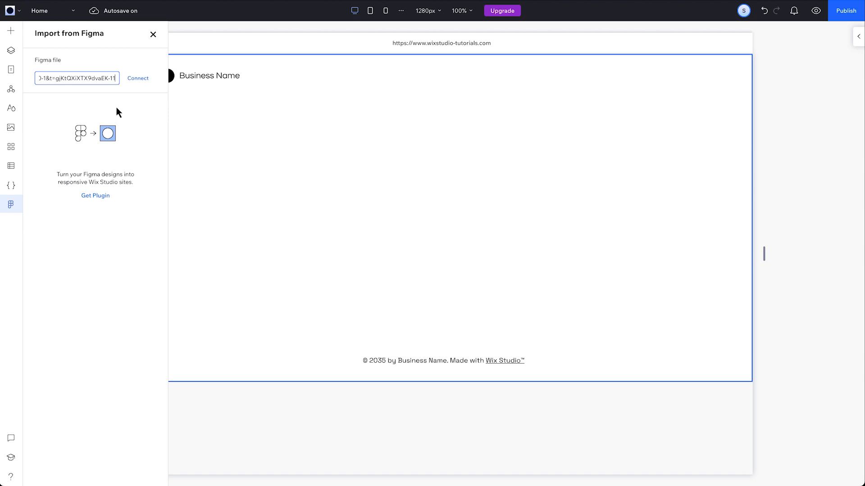
pyautogui.click(138, 78)
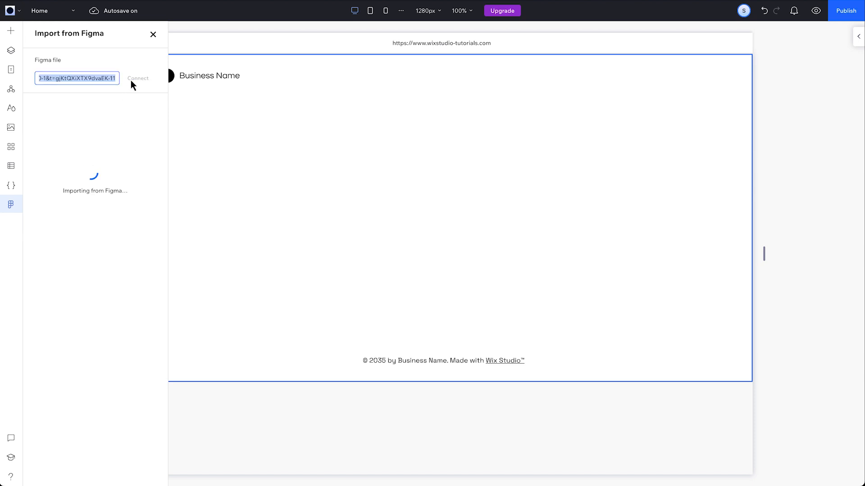
pyautogui.click(138, 78)
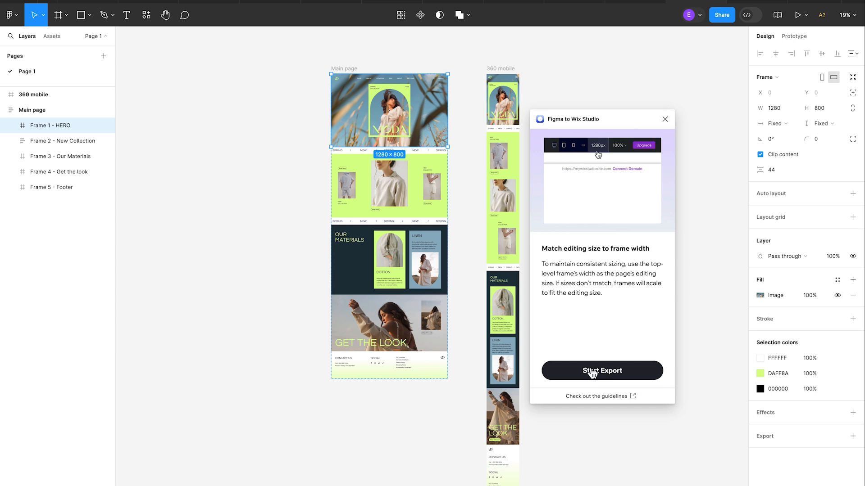
# Complete the plugin setup and start the export to reach the export options.
pyautogui.click(597, 145)
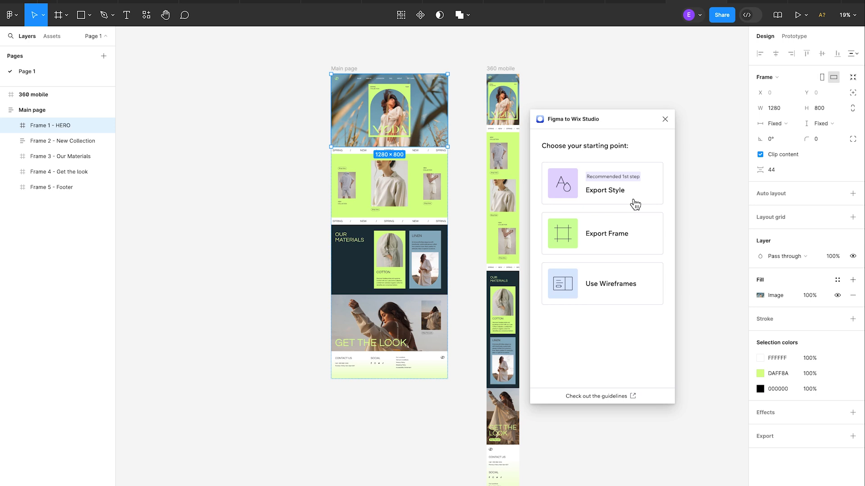
# Export the Moda colour and typography styles from the plugin to Wix Studio.
pyautogui.click(602, 184)
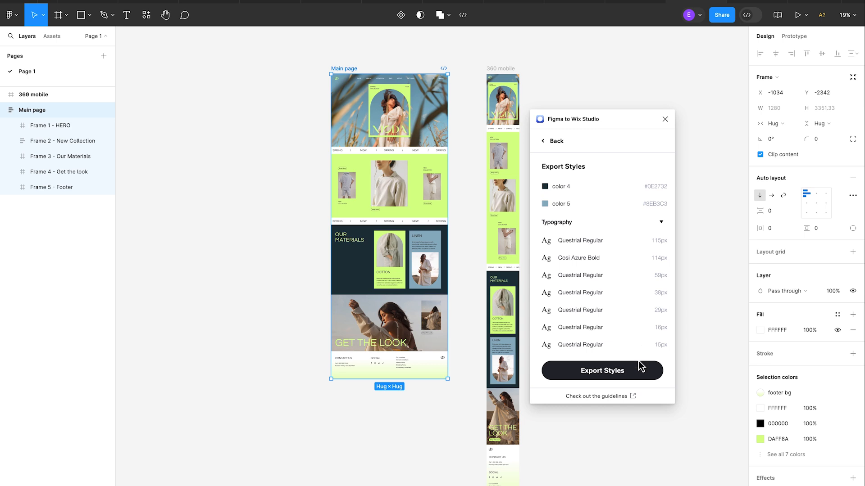
pyautogui.click(602, 370)
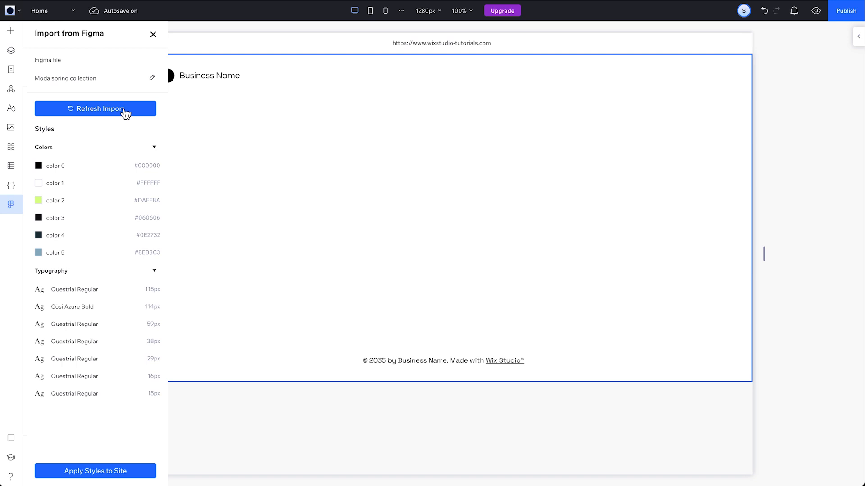
pyautogui.moveTo(95, 471)
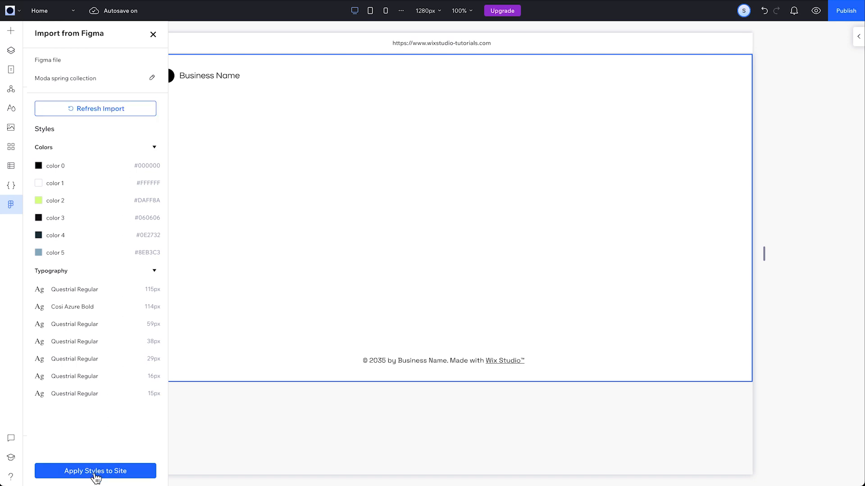
# Apply the imported Moda styles to the site and review the Typography site styles.
pyautogui.click(95, 471)
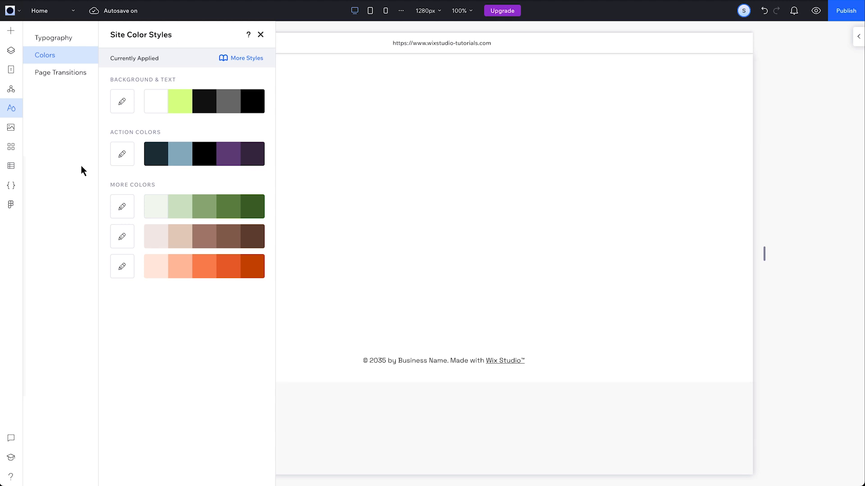
pyautogui.click(53, 37)
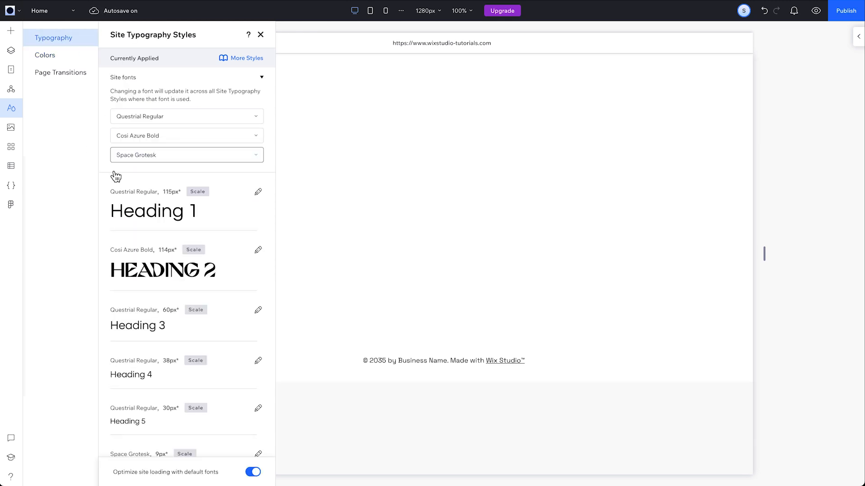
pyautogui.click(45, 55)
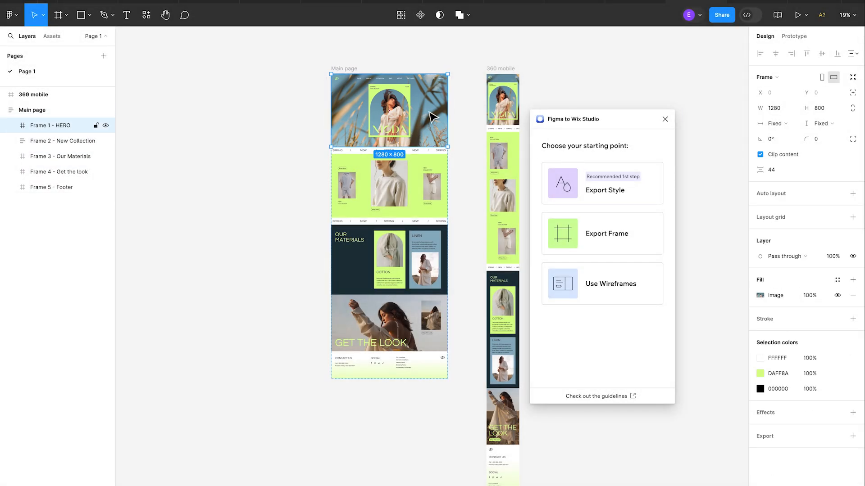
# Export the HERO frame from Figma and add it to the Home page as a section.
pyautogui.click(602, 234)
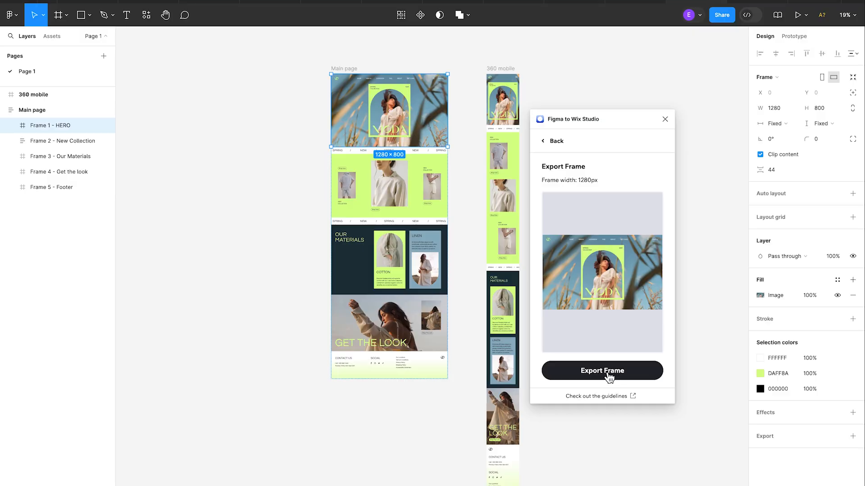
pyautogui.click(601, 370)
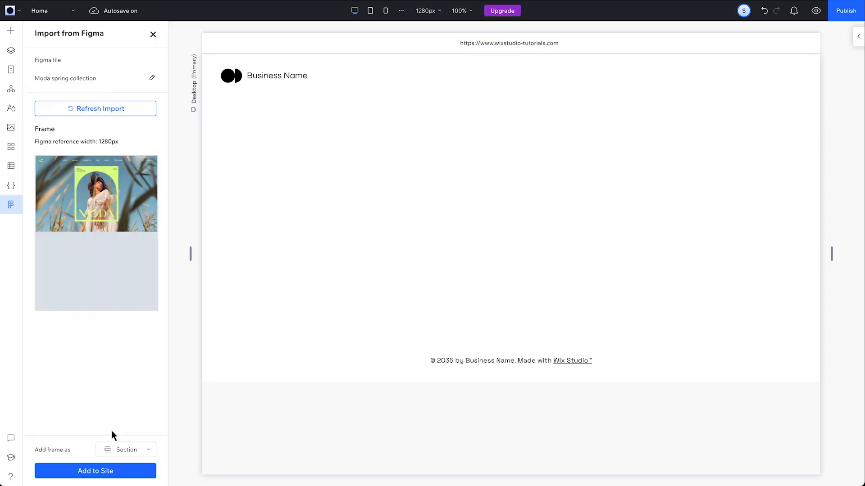
pyautogui.click(125, 449)
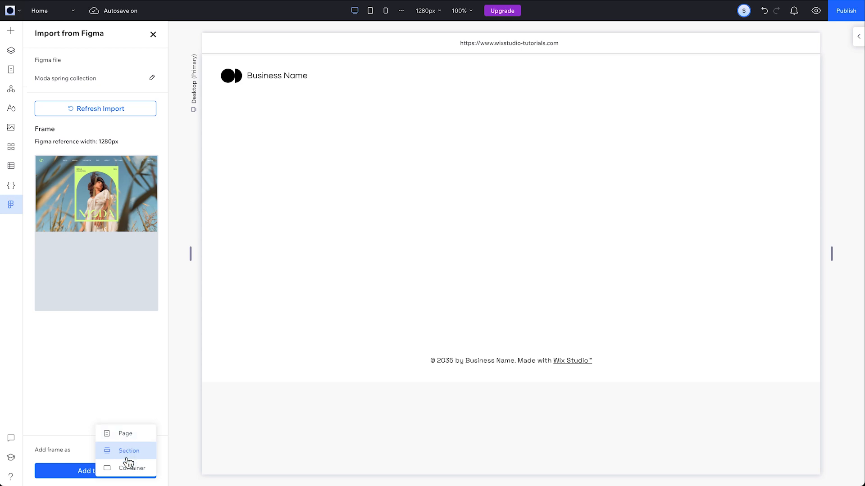
pyautogui.moveTo(131, 469)
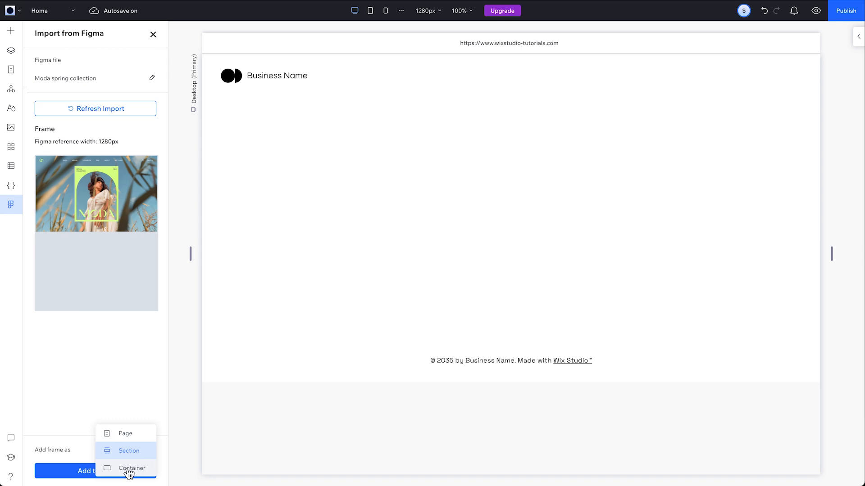
pyautogui.click(128, 451)
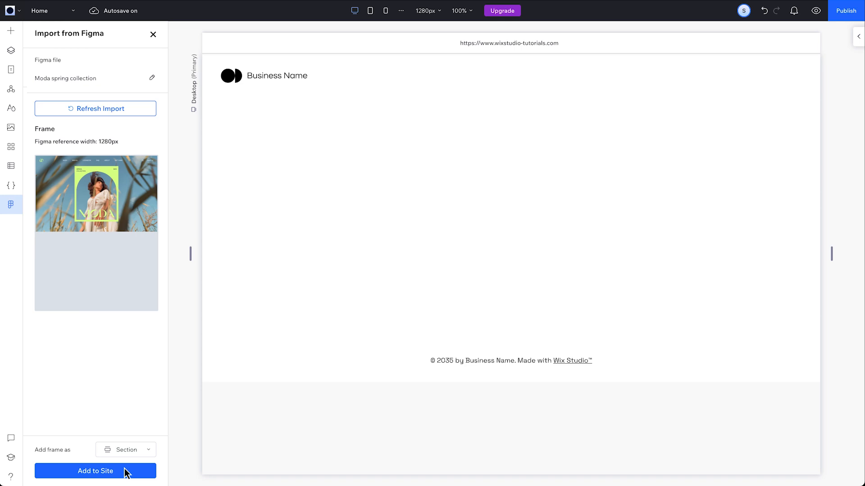
pyautogui.click(95, 471)
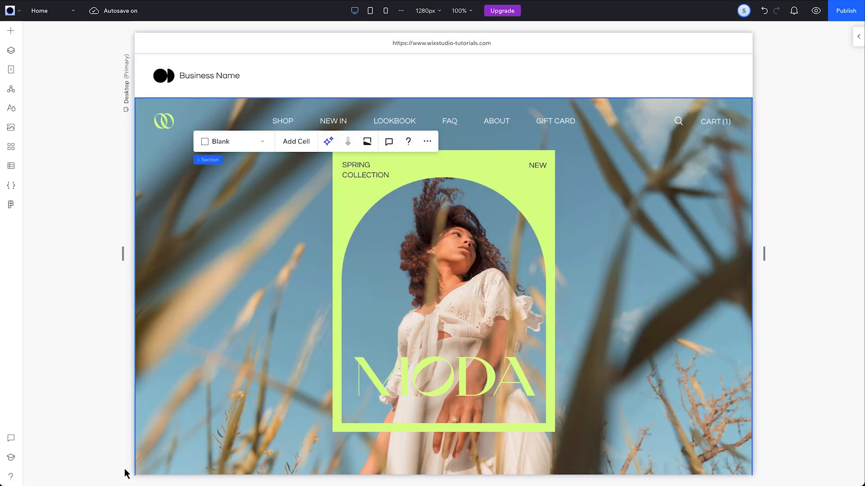
pyautogui.moveTo(11, 111)
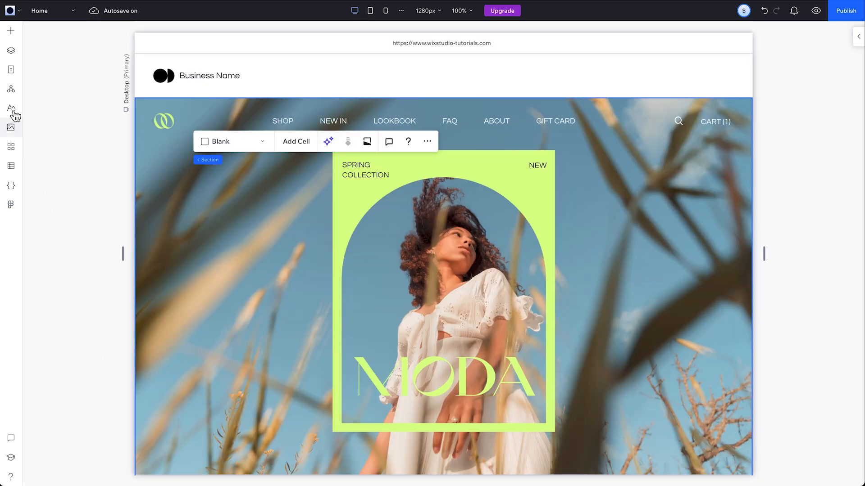
# Try a darker green for Background & Text in Site Colors, then discard it.
pyautogui.click(10, 108)
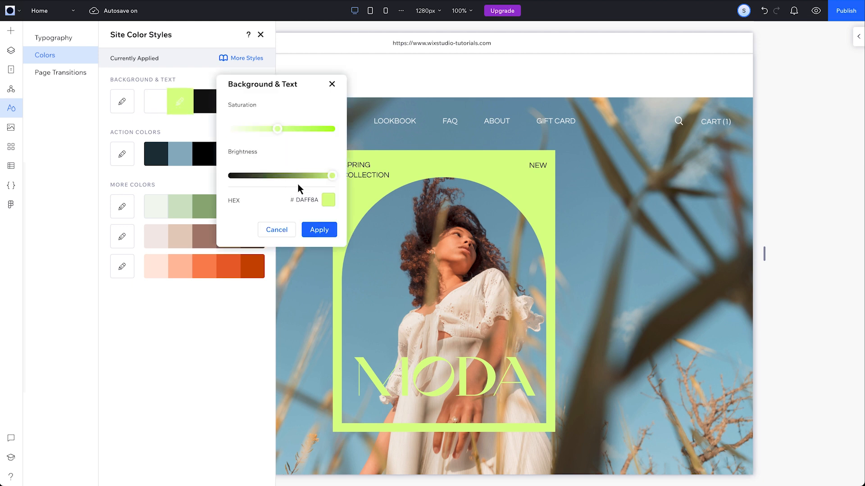
pyautogui.click(327, 200)
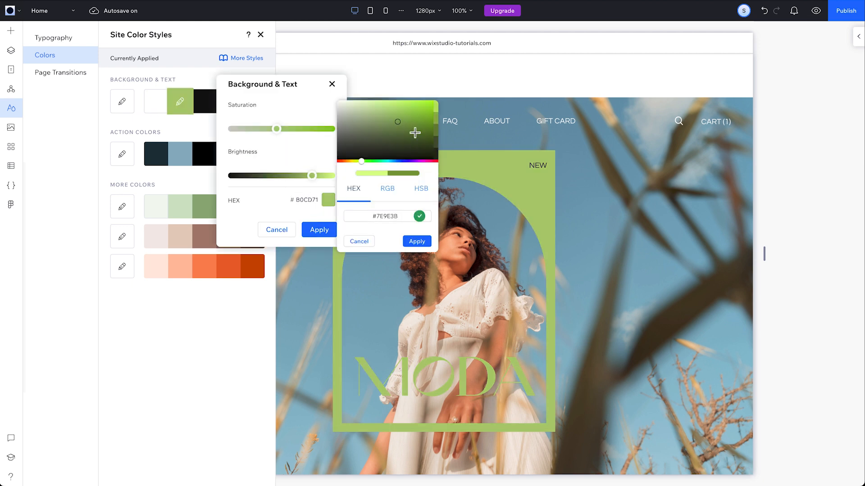
pyautogui.click(403, 150)
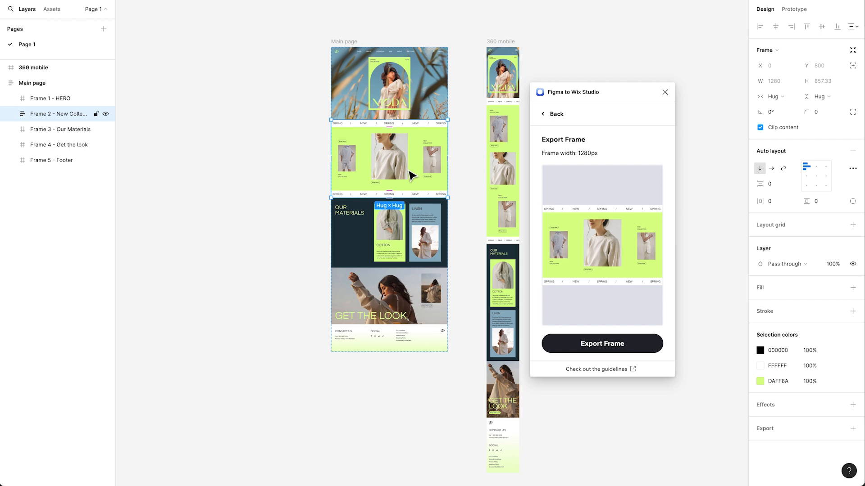
# Export the New Collection frame, refresh the Wix import, and add it to the site.
pyautogui.click(601, 343)
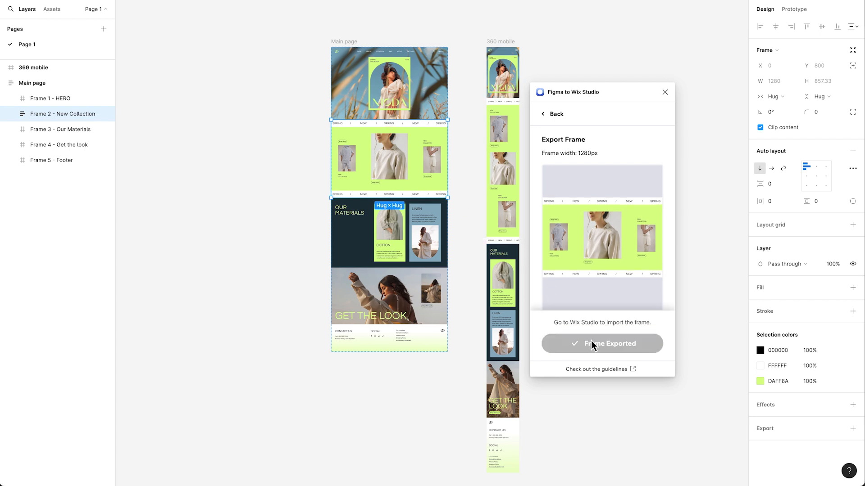
pyautogui.click(601, 343)
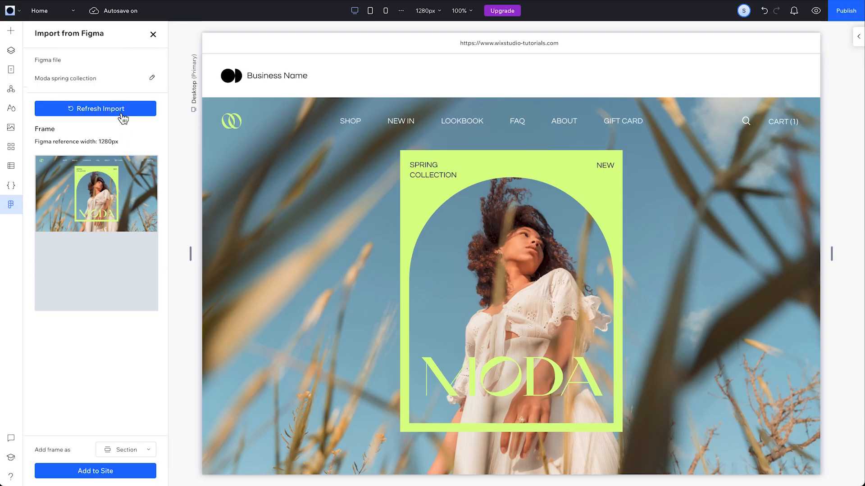
pyautogui.click(95, 108)
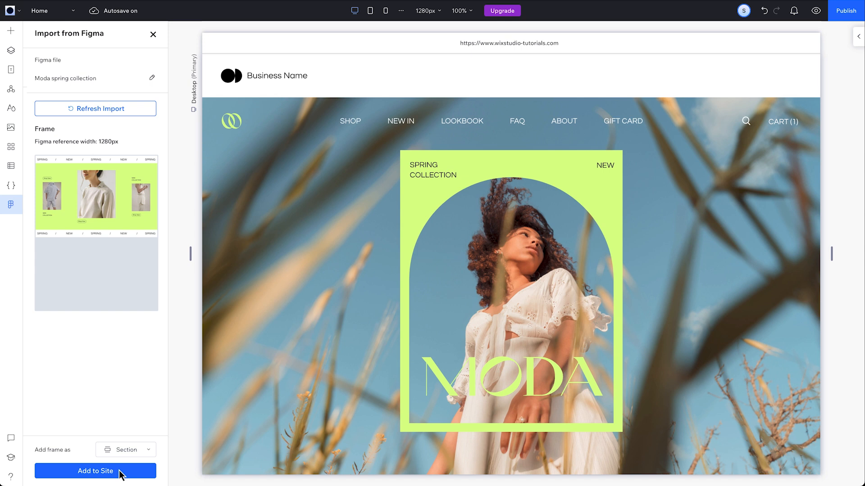
pyautogui.click(96, 471)
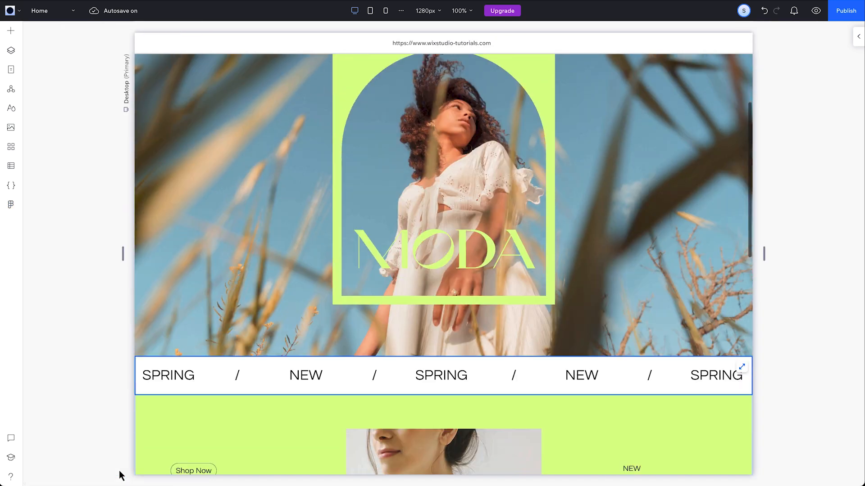
# Select the left product image group and narrow the canvas to test responsiveness.
pyautogui.scroll(-3)
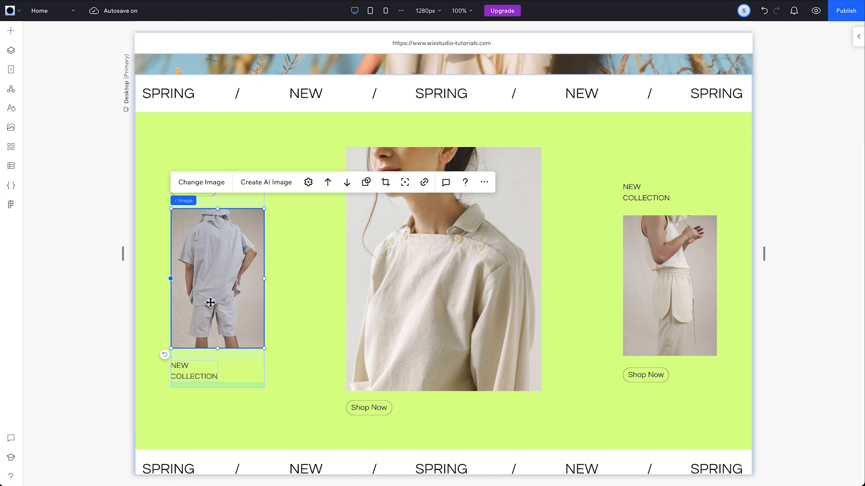
pyautogui.click(194, 188)
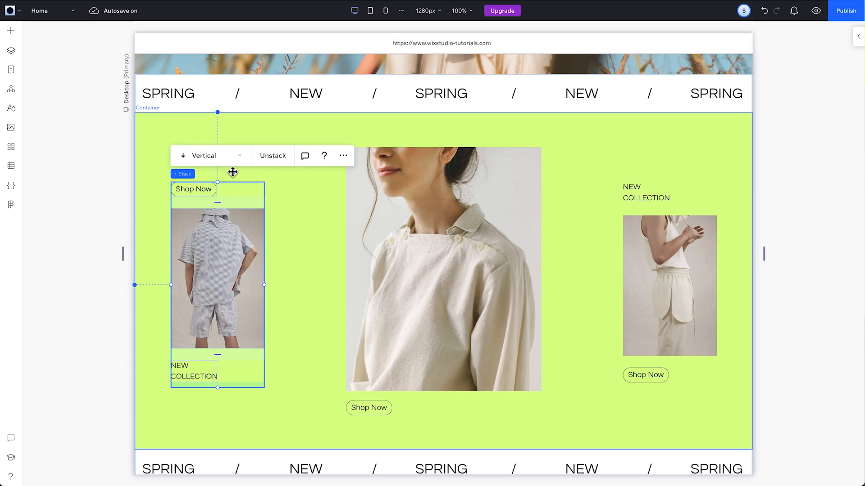
pyautogui.moveTo(139, 238)
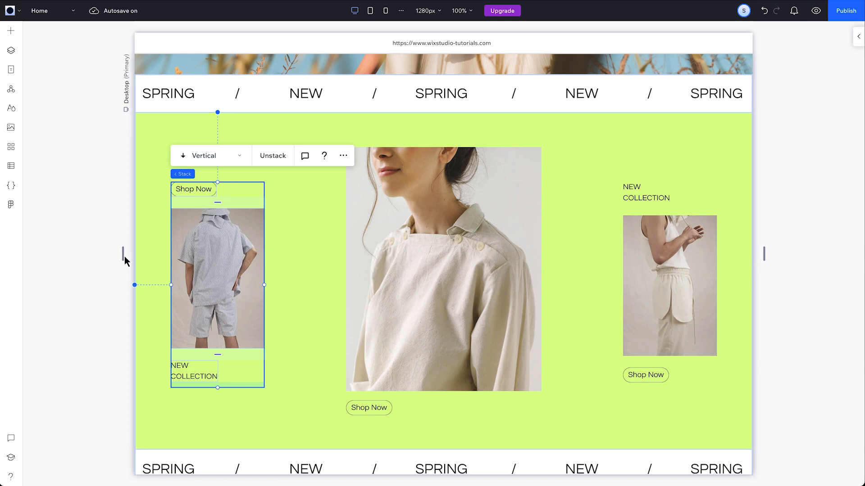
pyautogui.moveTo(125, 256)
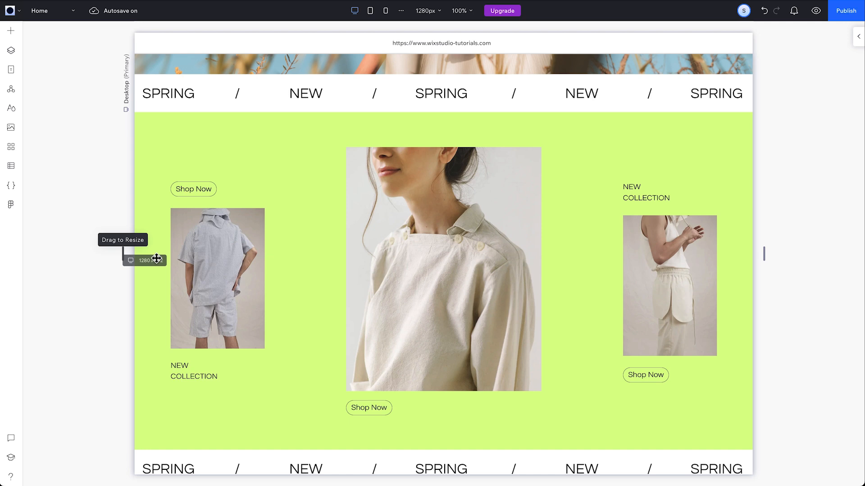
pyautogui.moveTo(156, 260); pyautogui.dragTo(230, 260)
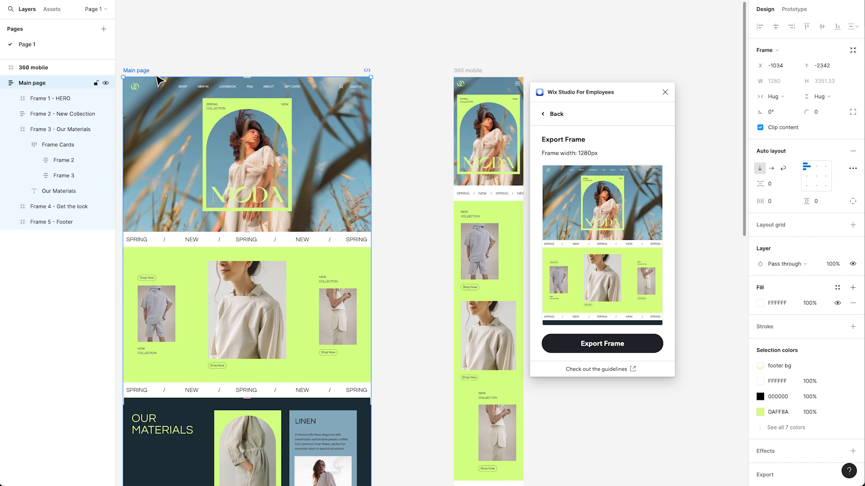
# Export the Figma Main page frame and add it to the Wix site as a page.
pyautogui.click(601, 343)
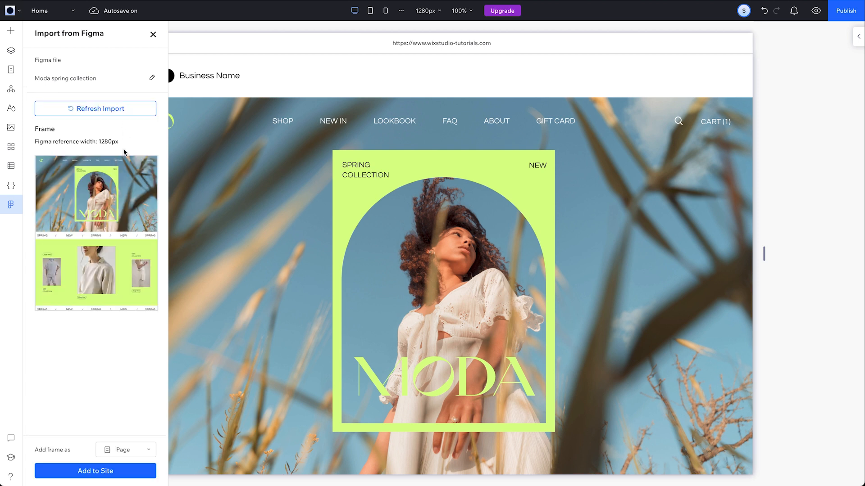
pyautogui.moveTo(126, 449)
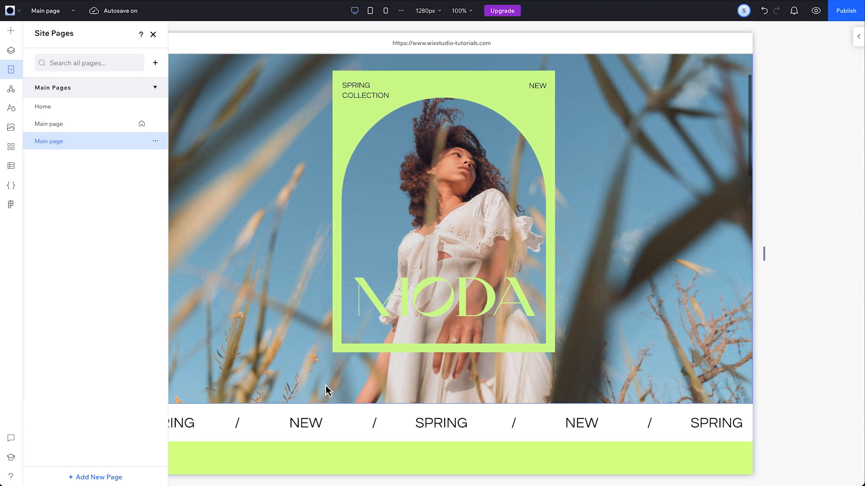
pyautogui.scroll(-3)
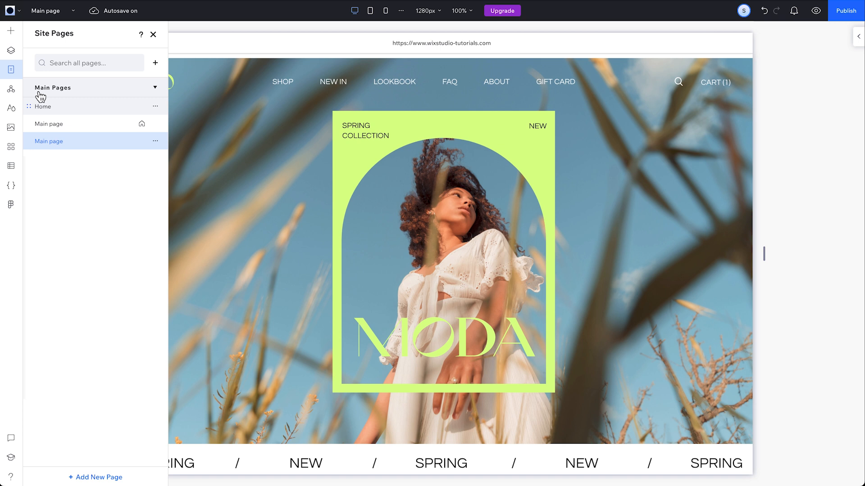
pyautogui.click(11, 50)
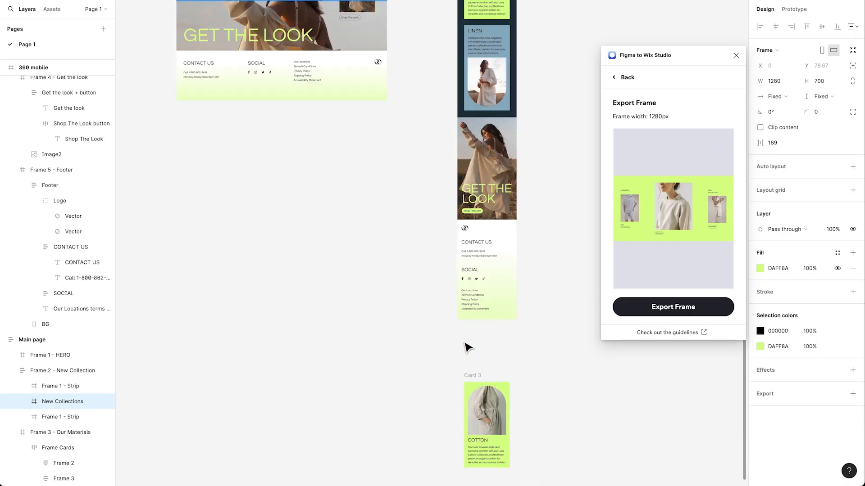
# Export the New Collections frame, then scroll the Main page canvas toward Our Materials.
pyautogui.click(482, 339)
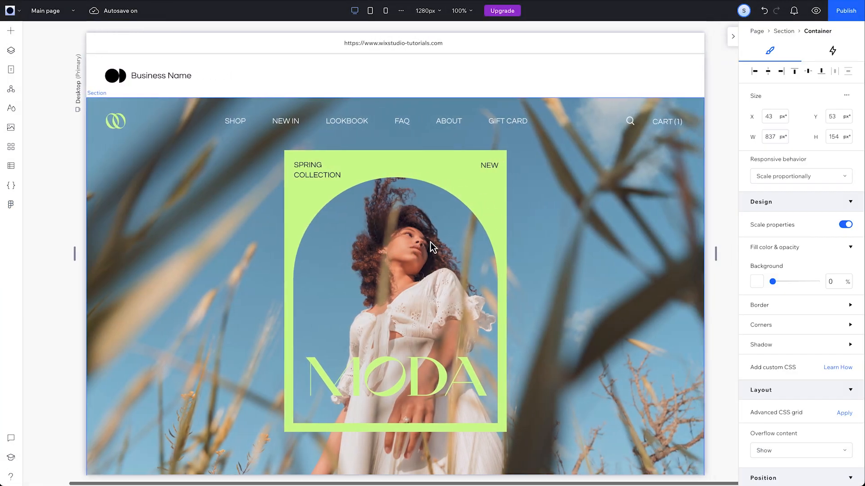
pyautogui.scroll(-3)
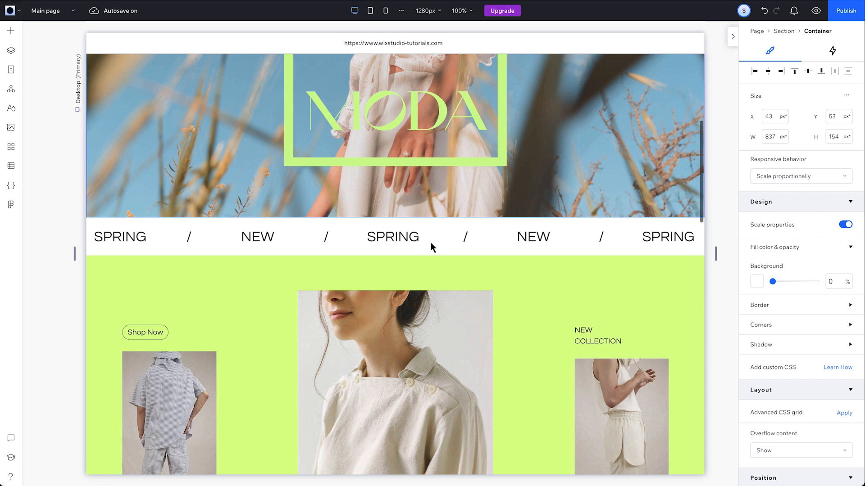
pyautogui.scroll(-3)
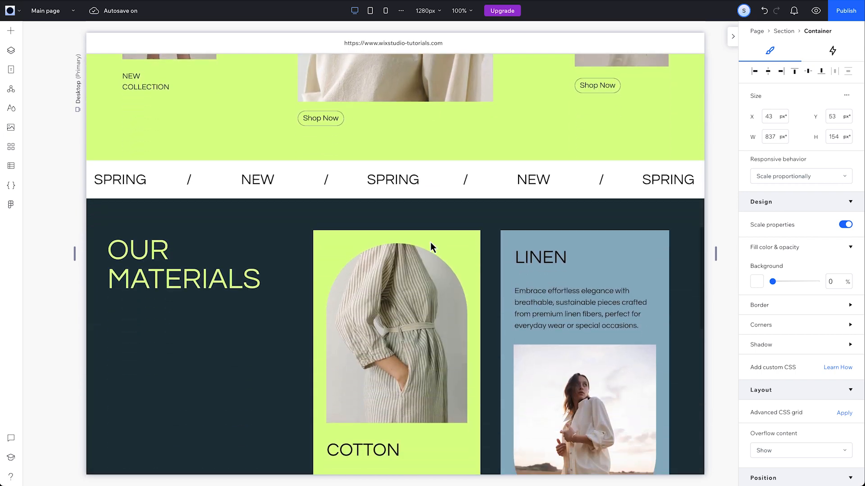
# Set the Cotton card description's responsive behavior to Wrap in the Inspector.
pyautogui.scroll(-3)
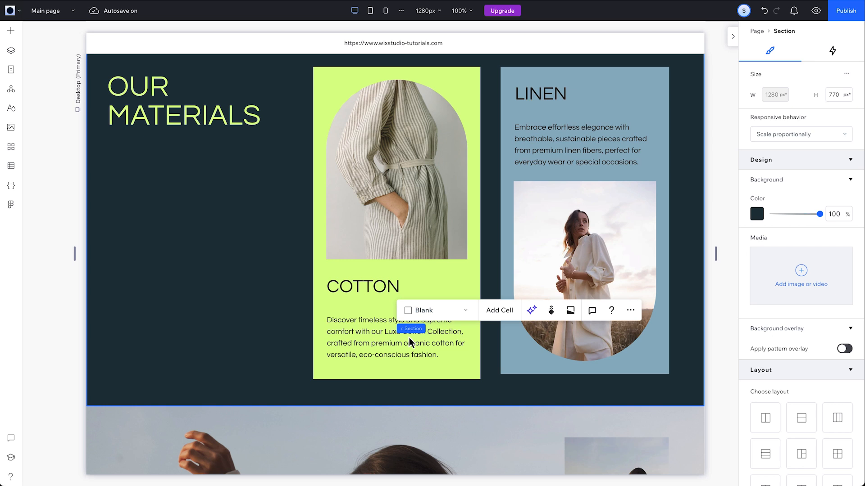
pyautogui.click(393, 336)
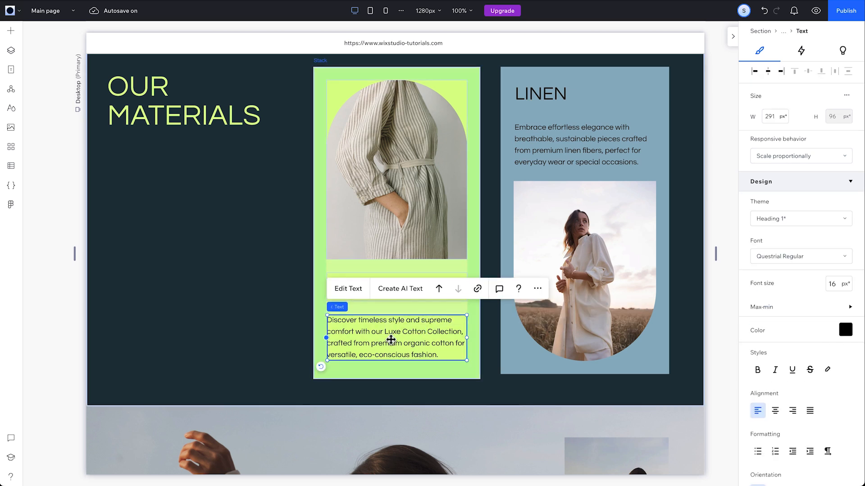
pyautogui.click(800, 156)
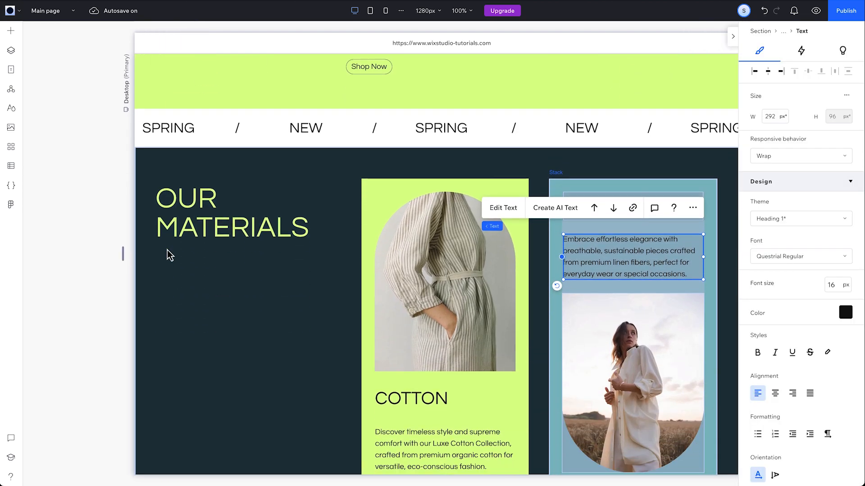
pyautogui.moveTo(371, 11)
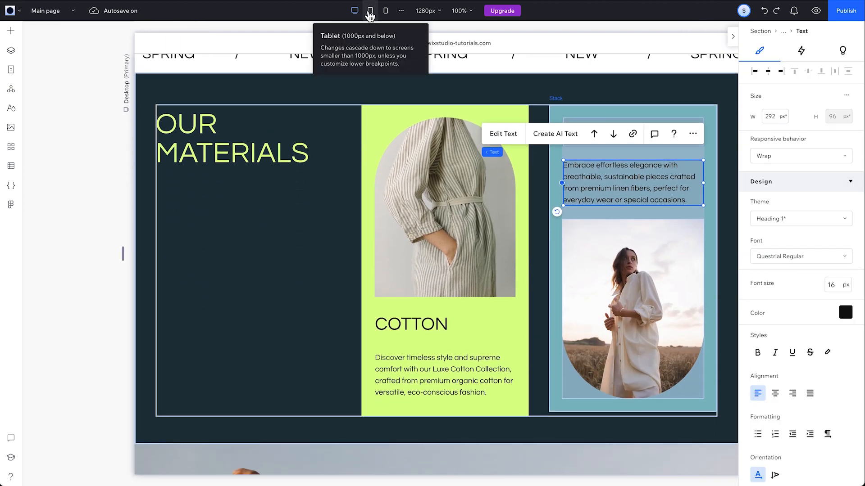
# Check tablet, set the Cotton description to Wrap on mobile, then return to Desktop.
pyautogui.click(370, 10)
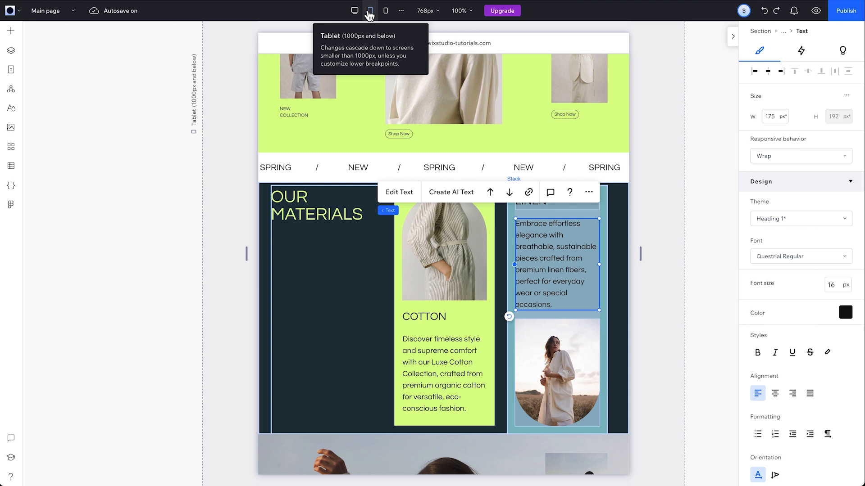
pyautogui.click(386, 11)
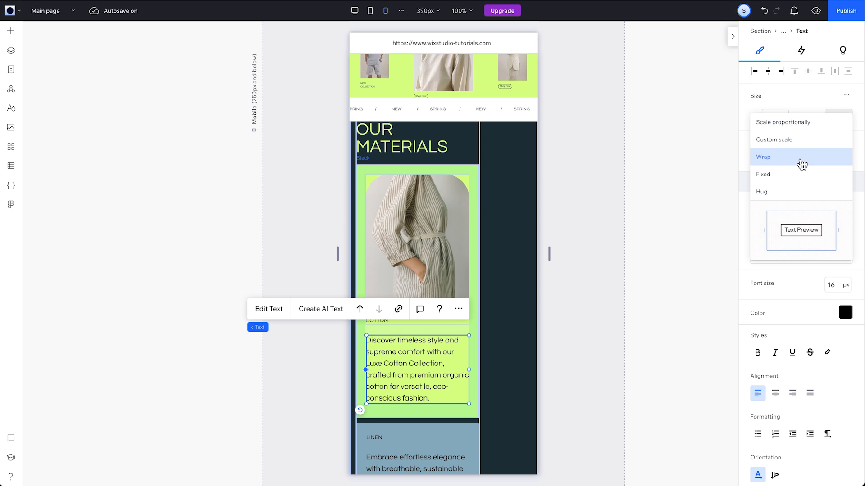
pyautogui.click(764, 157)
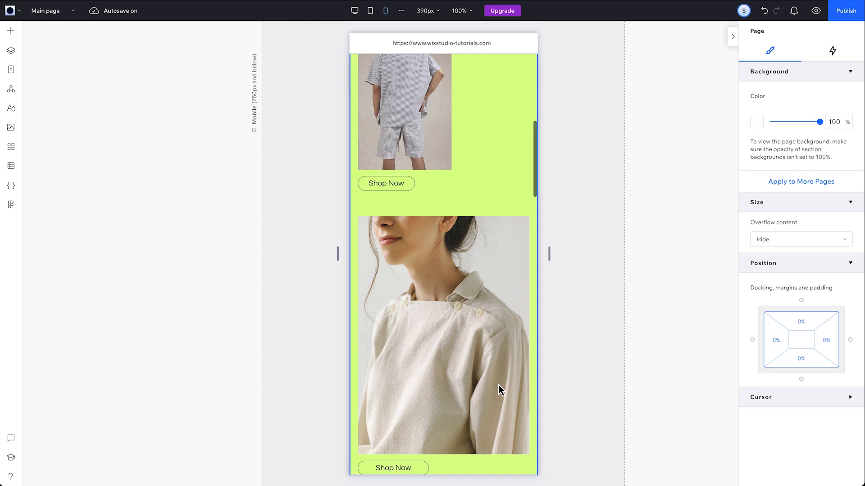
pyautogui.scroll(-3)
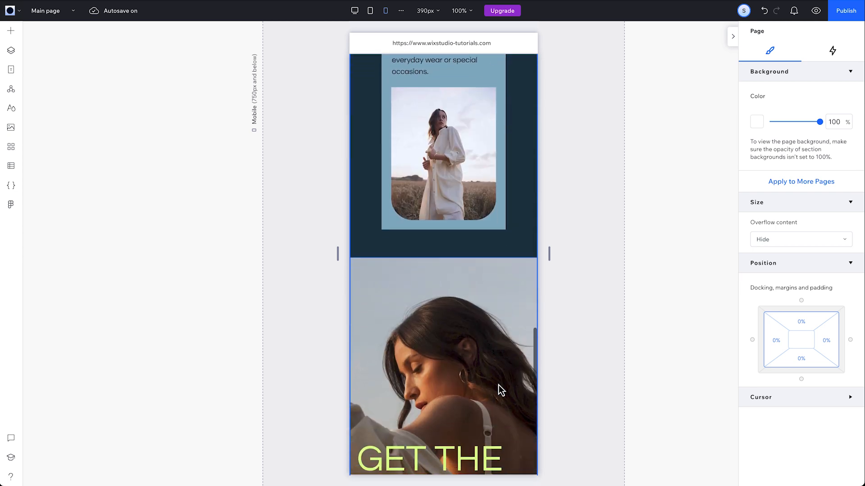
pyautogui.click(355, 10)
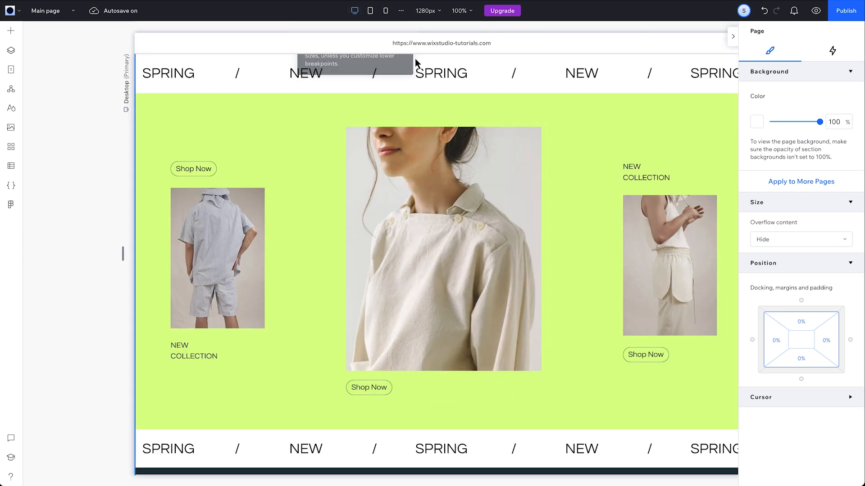
# Add a scroll-triggered Move animation to the top SPRING / NEW strip.
pyautogui.click(442, 73)
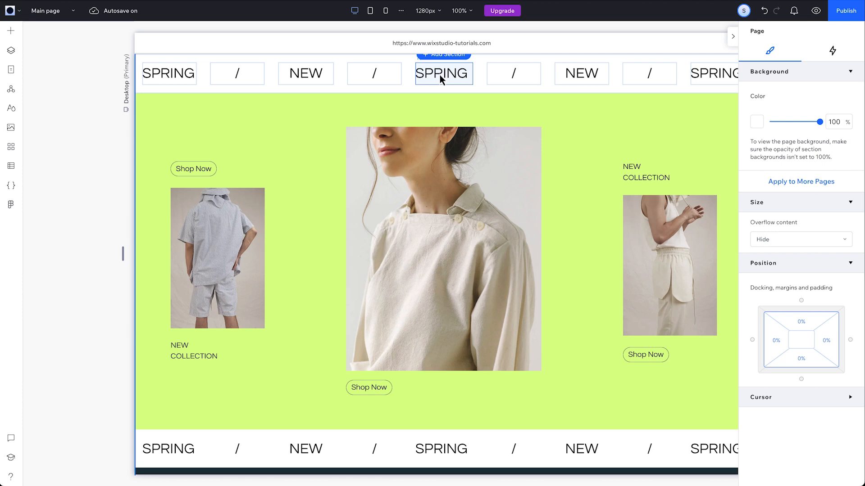
pyautogui.click(374, 73)
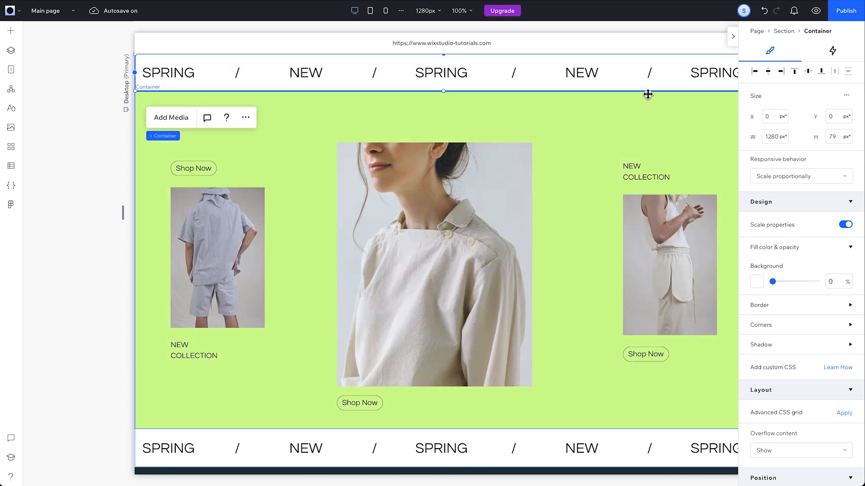
pyautogui.click(833, 50)
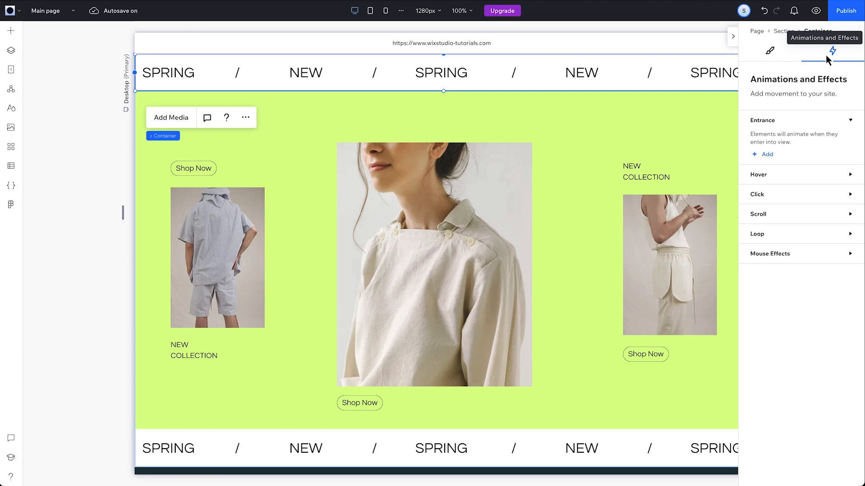
pyautogui.click(757, 214)
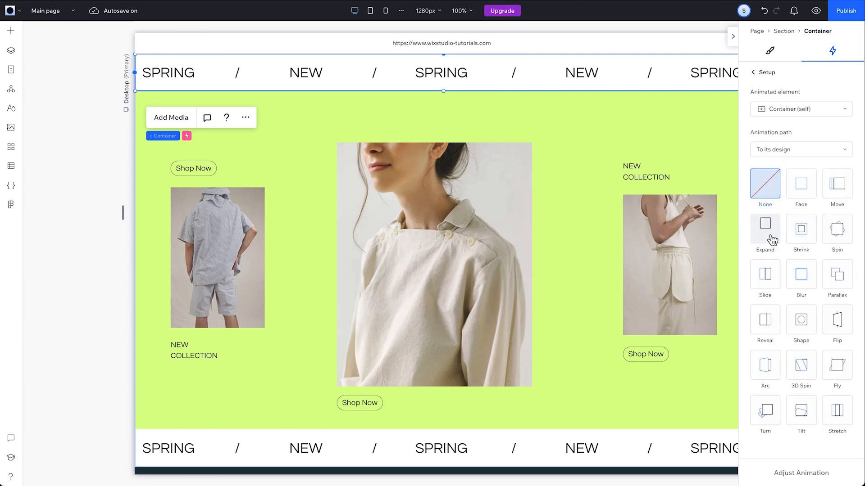
pyautogui.click(837, 185)
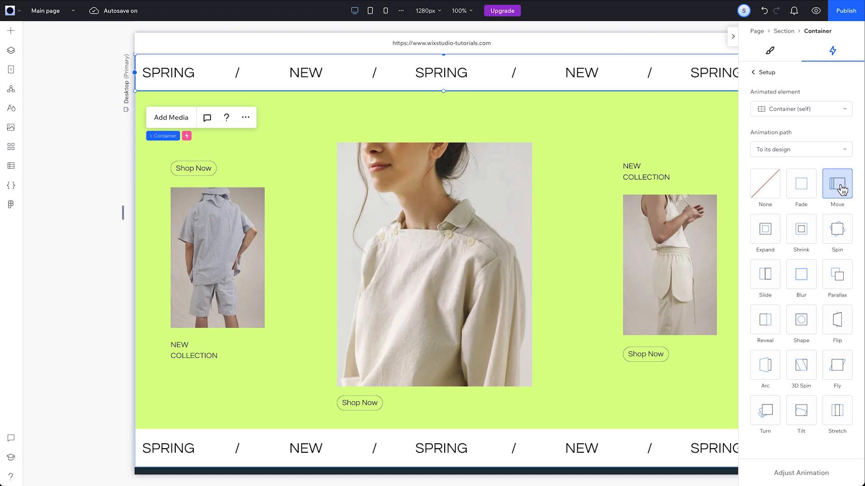
# Adjust the Move animation to 90°, 100 px distance, spanning 100% of the scroll area.
pyautogui.click(836, 184)
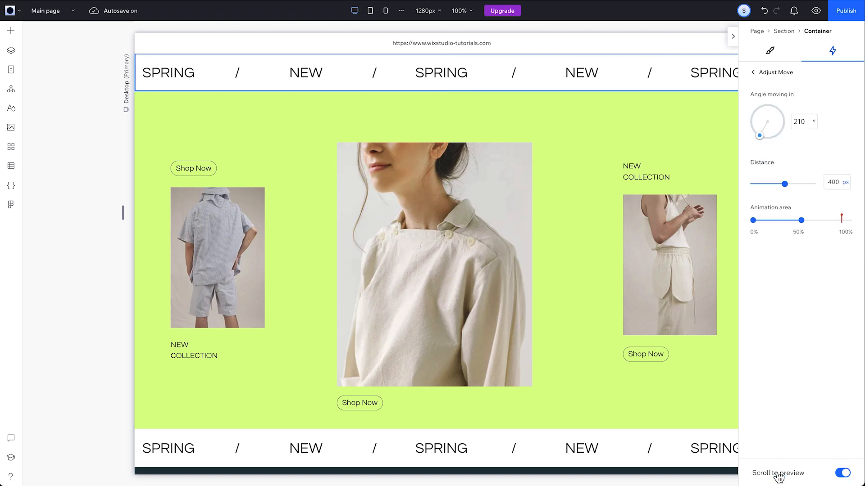
pyautogui.moveTo(803, 145)
pyautogui.write('90')
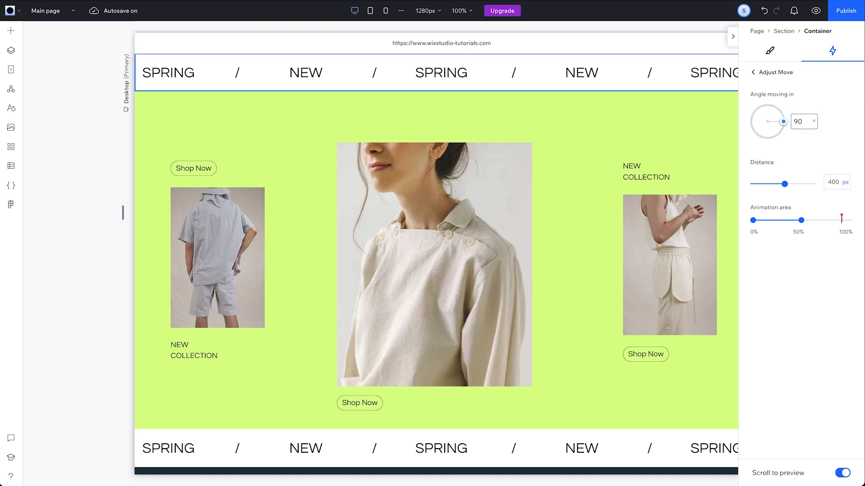
pyautogui.click(834, 182)
pyautogui.write('100')
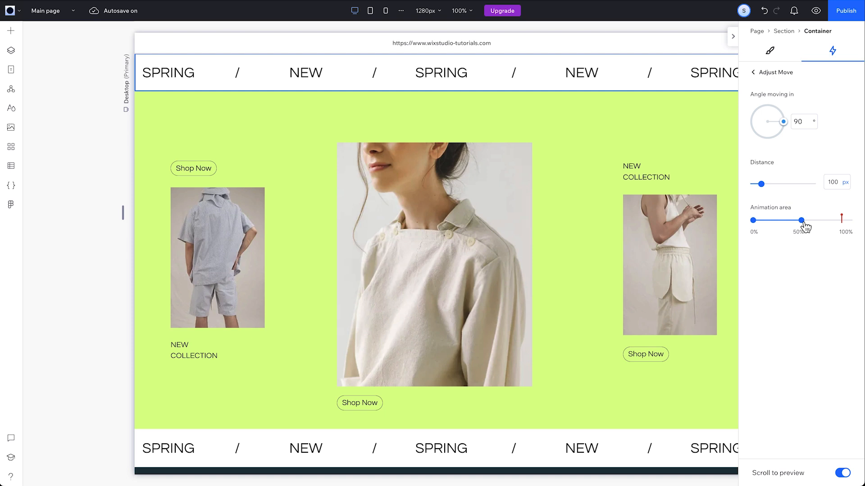
pyautogui.moveTo(801, 221); pyautogui.dragTo(849, 221)
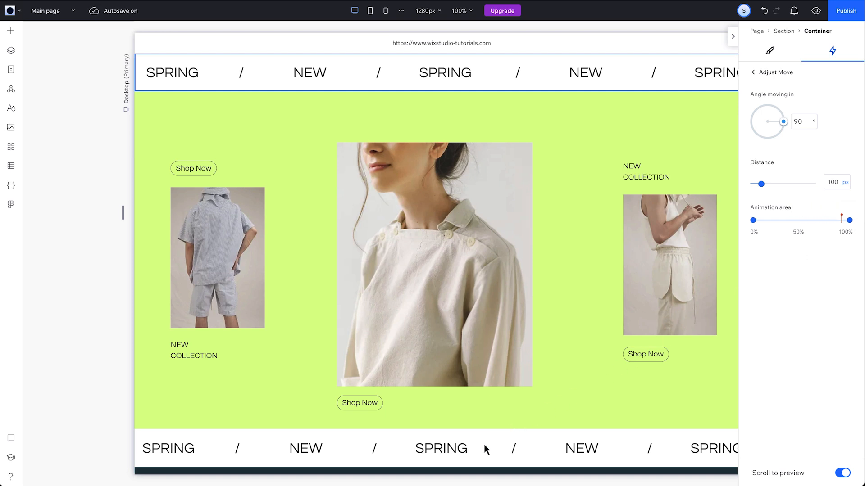
pyautogui.click(752, 72)
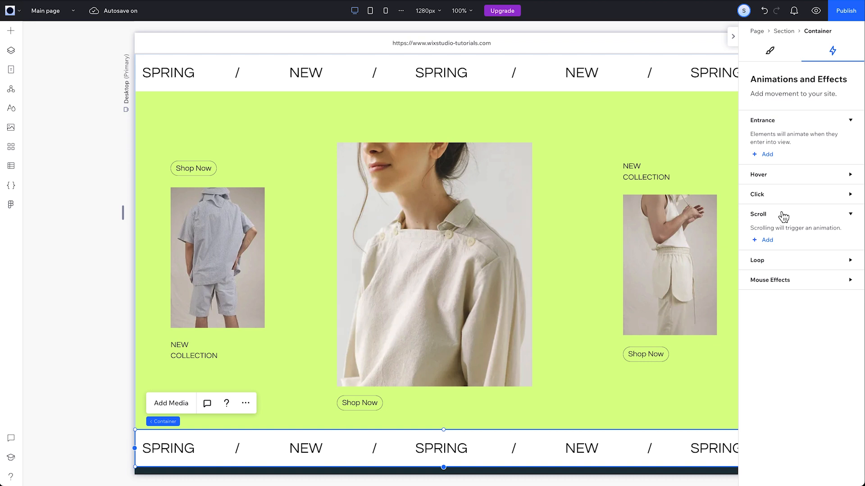
# Give the bottom strip a scroll Move animation at 270°, 100 px, over the full range.
pyautogui.click(766, 240)
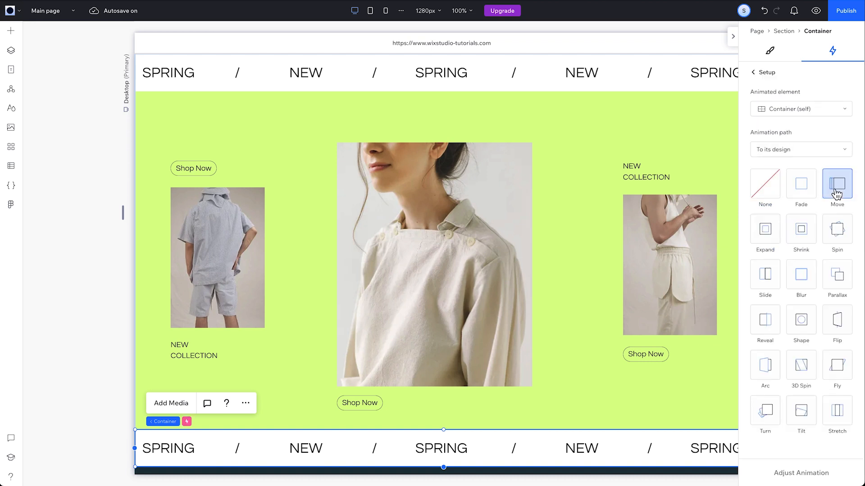
pyautogui.click(837, 184)
pyautogui.write('1')
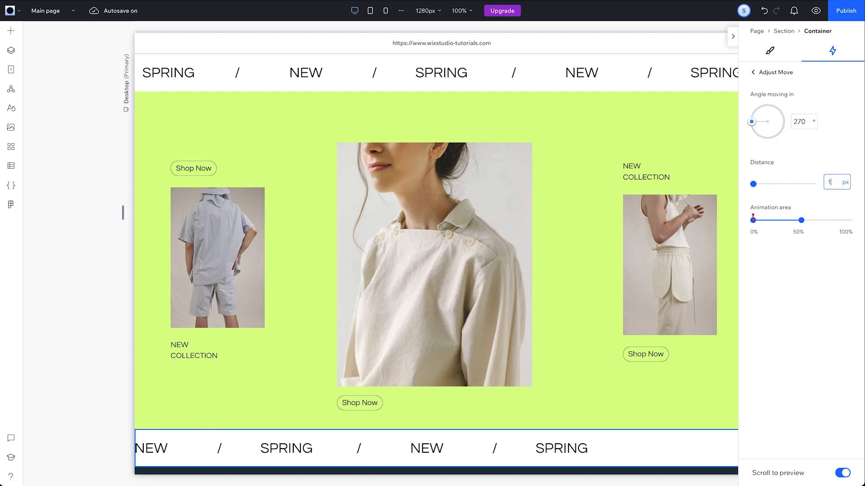
pyautogui.moveTo(801, 220); pyautogui.dragTo(842, 220)
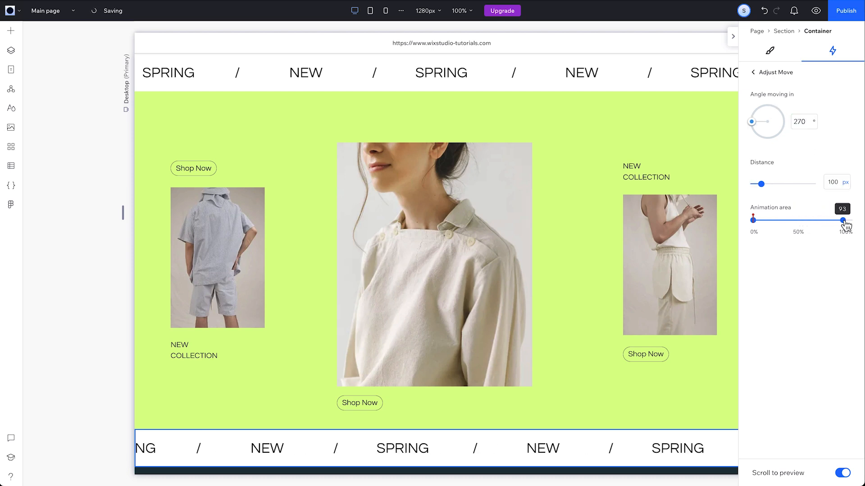
pyautogui.moveTo(842, 220); pyautogui.dragTo(842, 219)
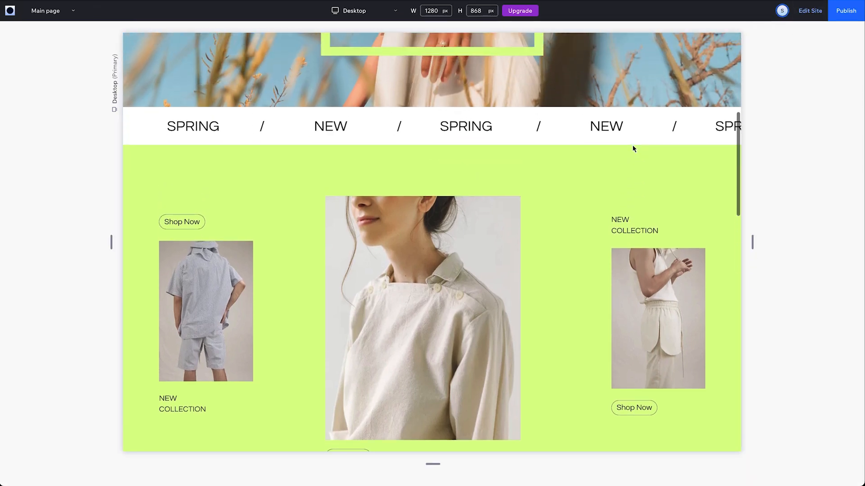
# Scroll the preview to watch both strips slide opposite ways, then return to editing.
pyautogui.scroll(-3)
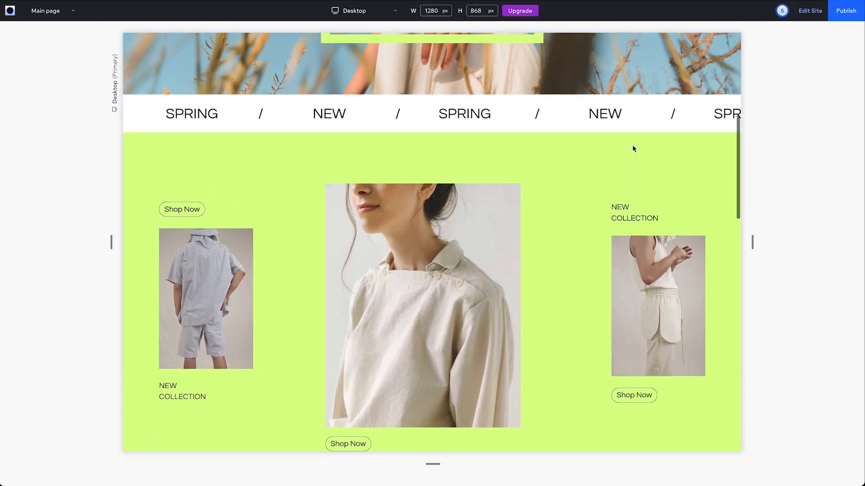
pyautogui.scroll(-3)
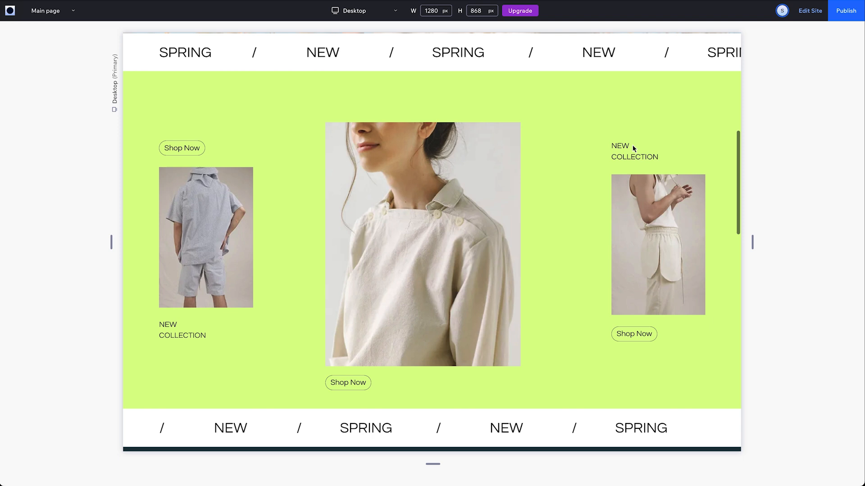
pyautogui.moveTo(809, 11)
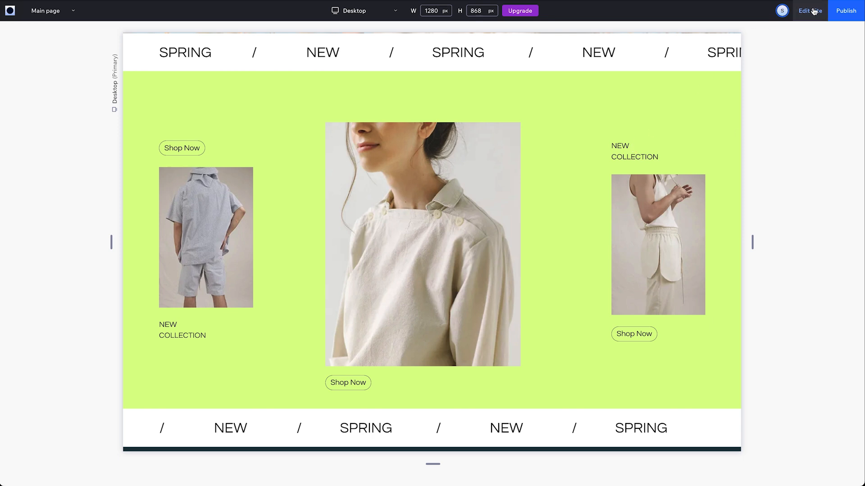
pyautogui.click(808, 11)
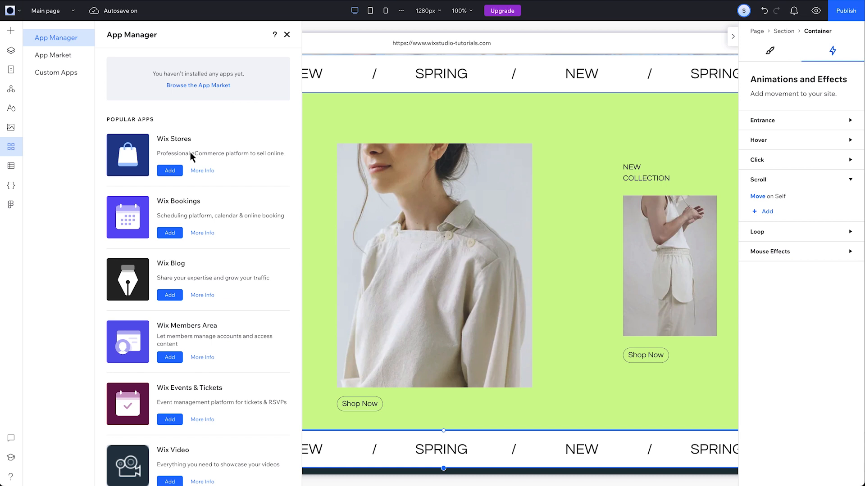
# Scroll through the App Manager's popular apps, then open the CMS panel.
pyautogui.scroll(-3)
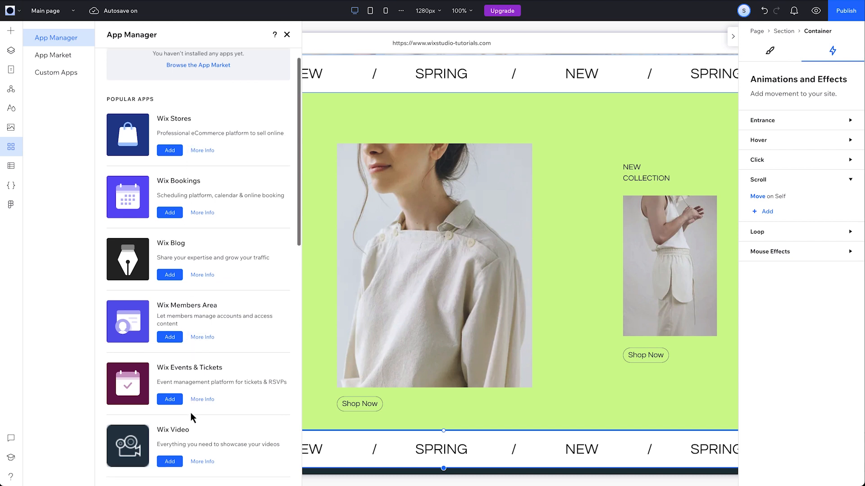
pyautogui.scroll(-3)
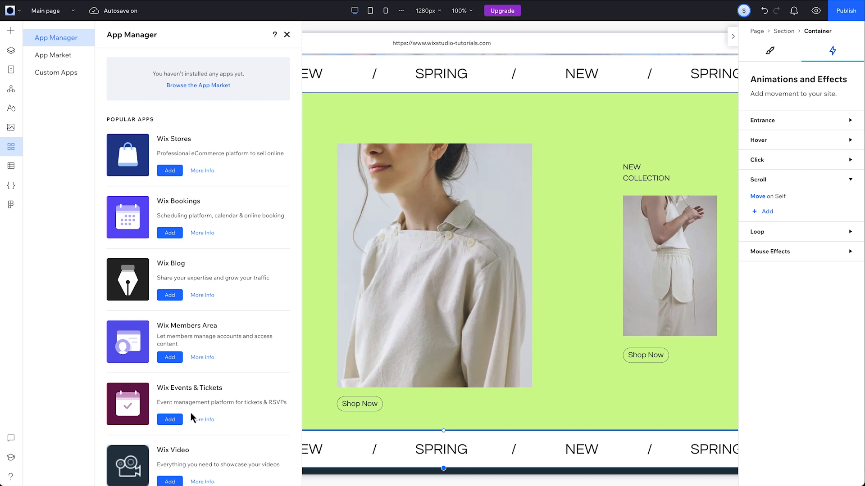
pyautogui.moveTo(11, 184)
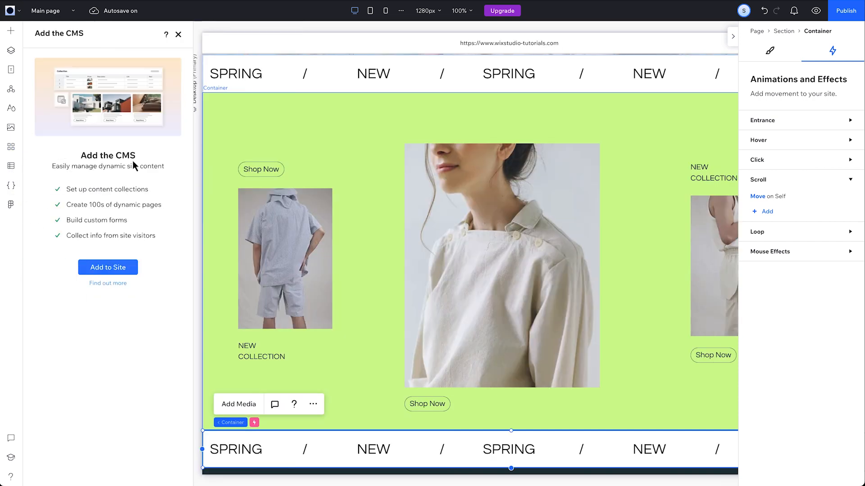
pyautogui.moveTo(10, 205)
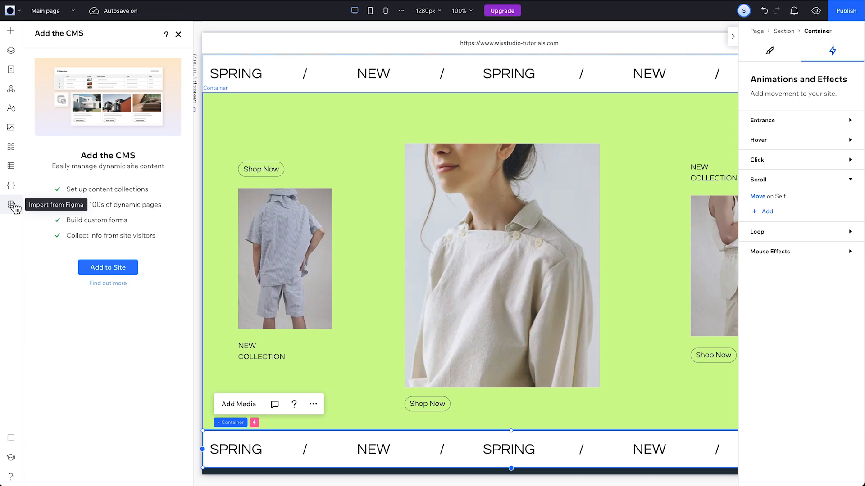
pyautogui.moveTo(11, 185)
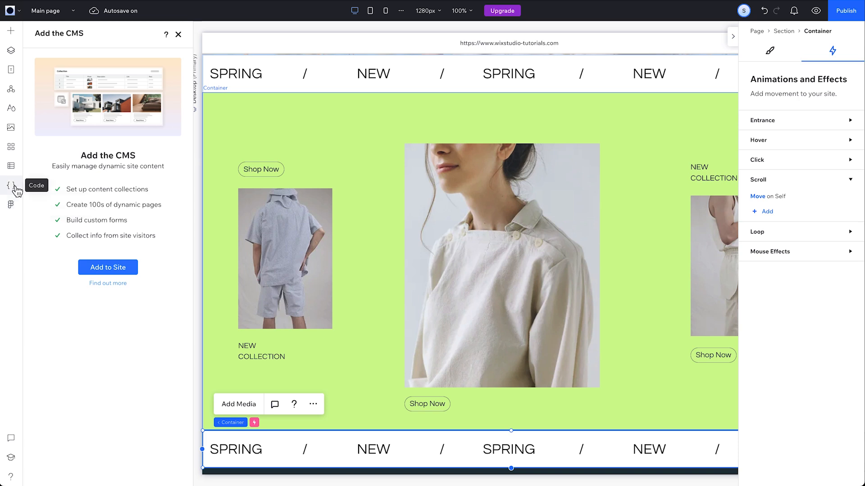
pyautogui.click(11, 185)
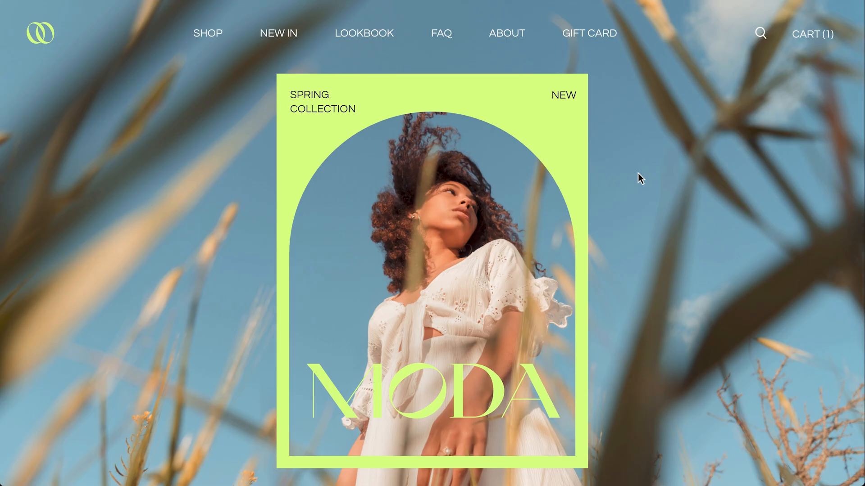
# Scroll the live Moda site from the hero down to the SPRING / NEW strip.
pyautogui.scroll(-3)
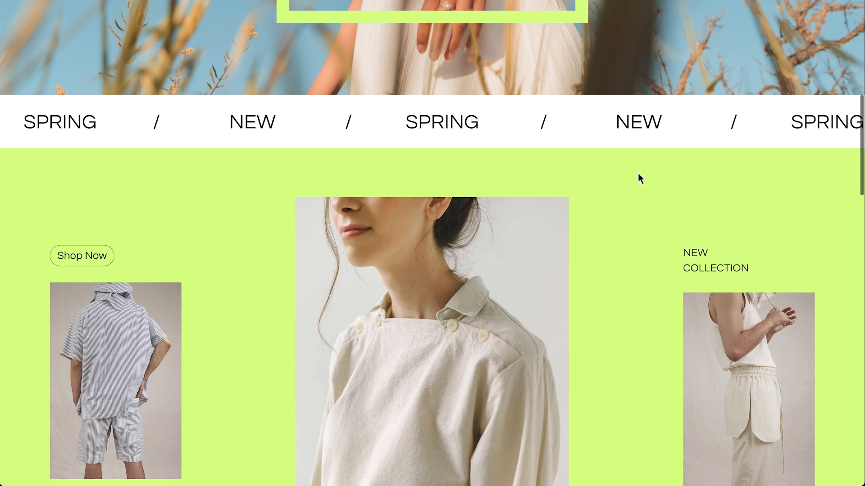
pyautogui.scroll(-3)
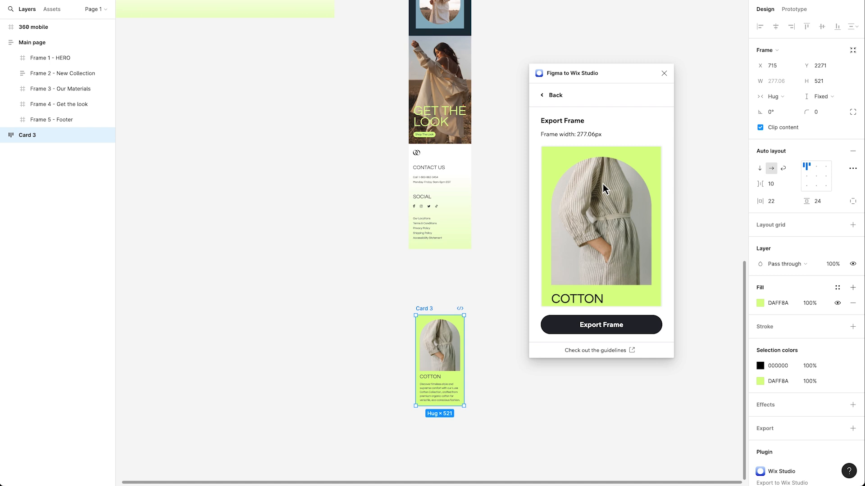
# Go back in the Figma plugin, choose Use Wireframes, and scroll the wireframe list.
pyautogui.click(553, 95)
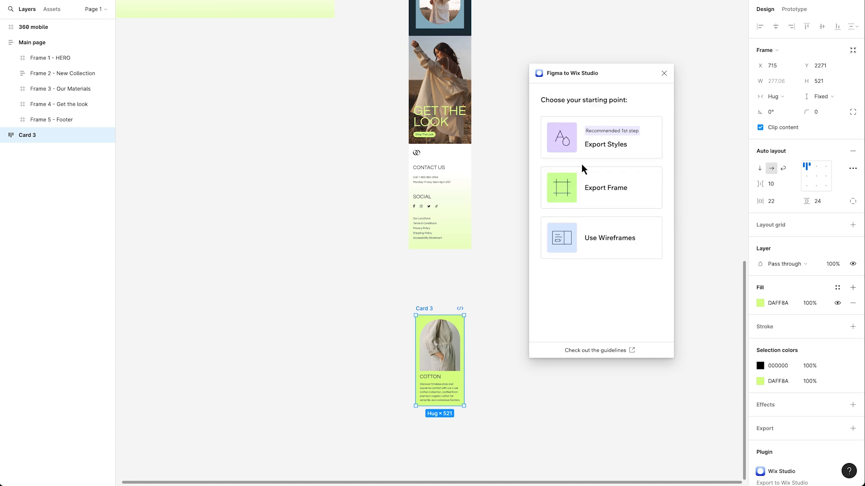
pyautogui.click(601, 238)
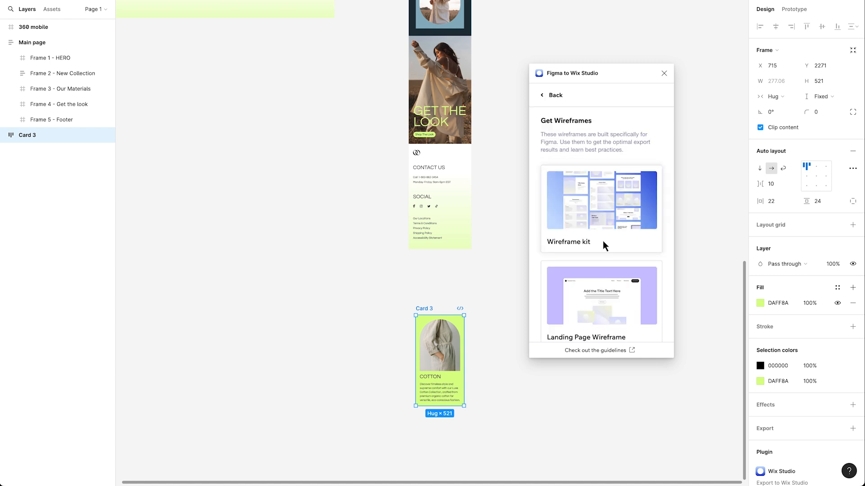
pyautogui.scroll(-3)
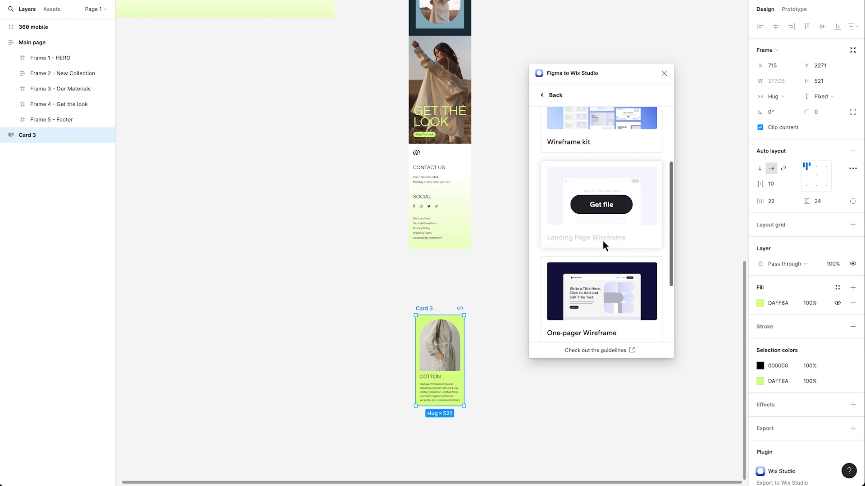
pyautogui.scroll(-3)
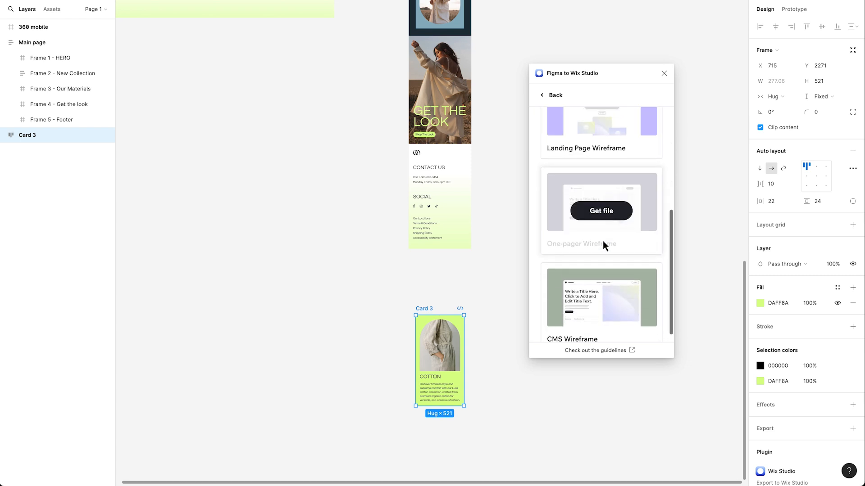
pyautogui.scroll(-3)
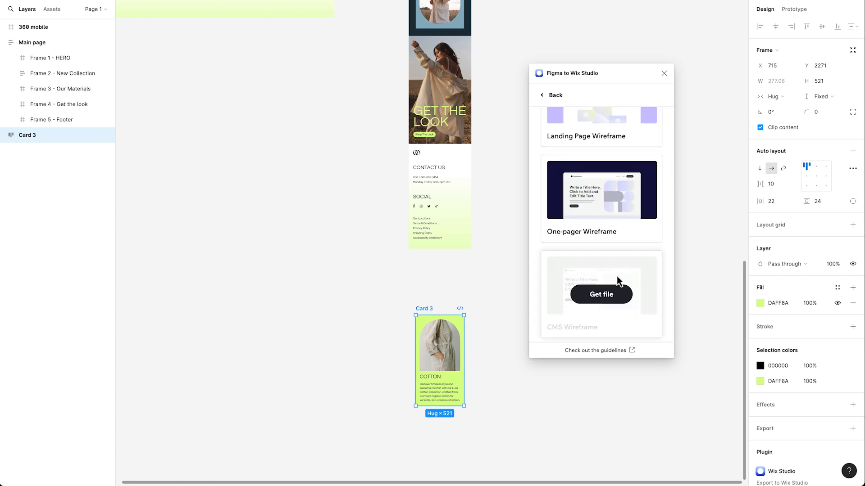